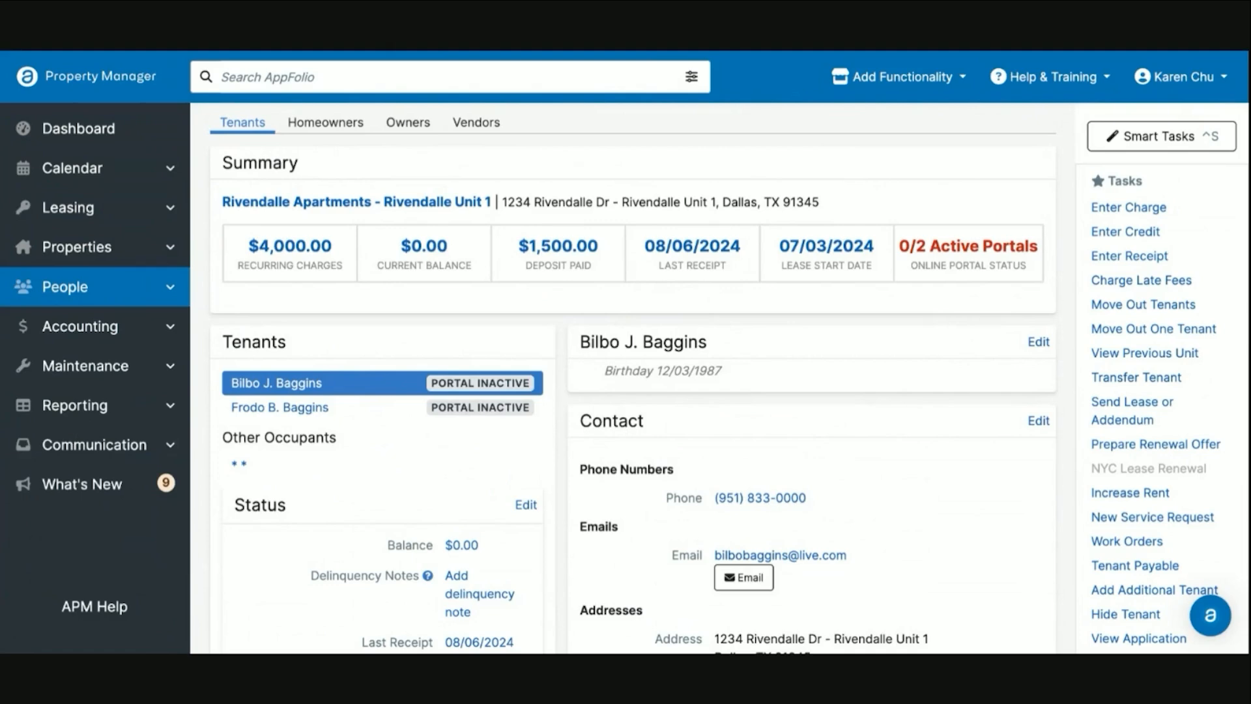
pyautogui.moveTo(579, 341)
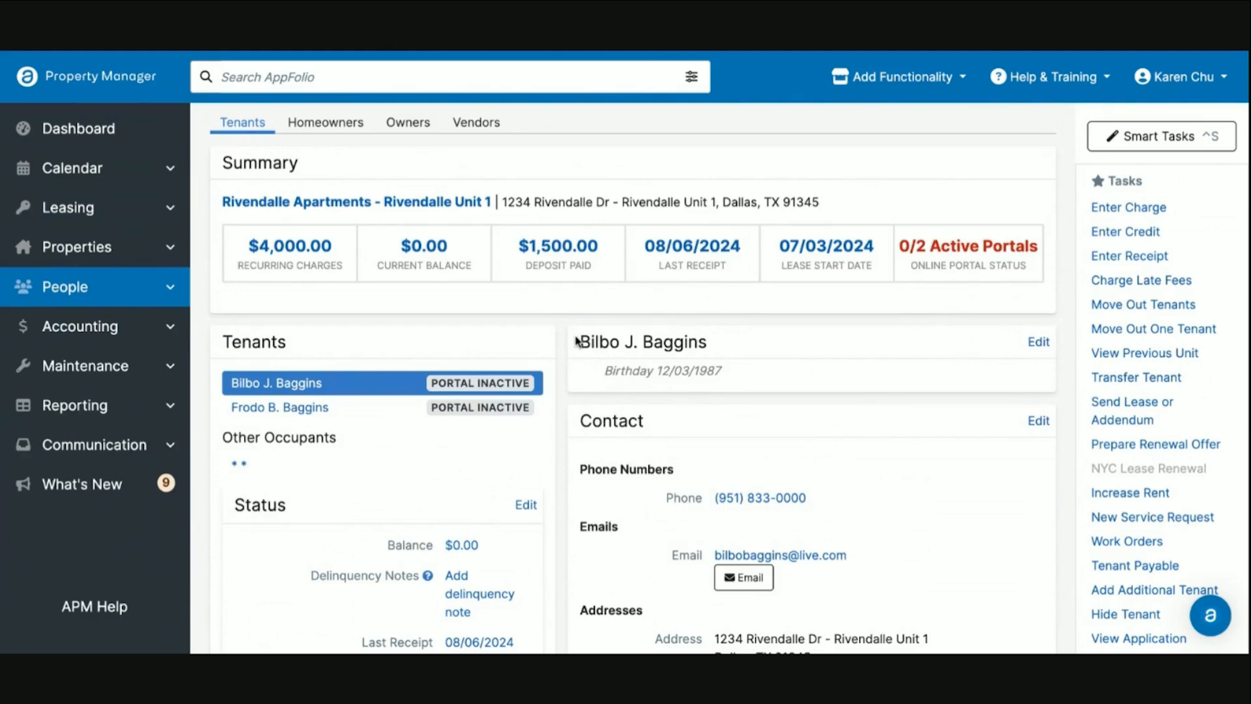
pyautogui.moveTo(1092, 416)
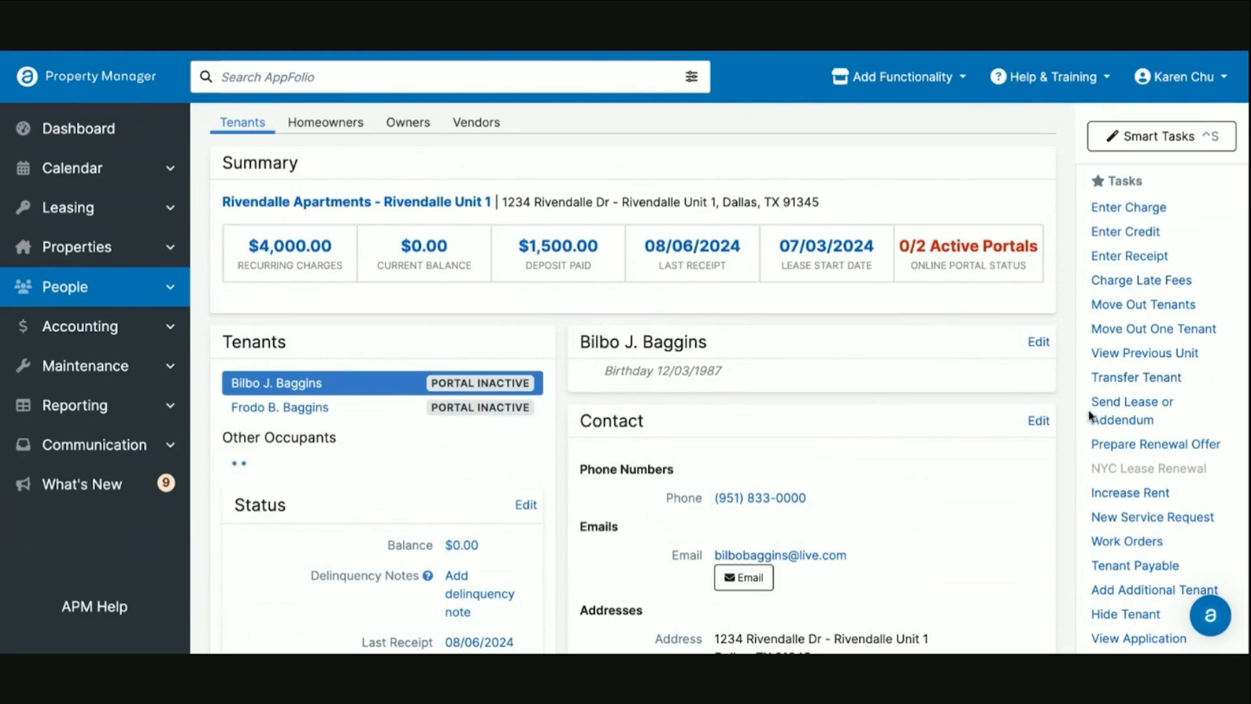
# - Open the tenant status details for Rivendalle Unit 1, then leave the form without saving
pyautogui.scroll(-3)
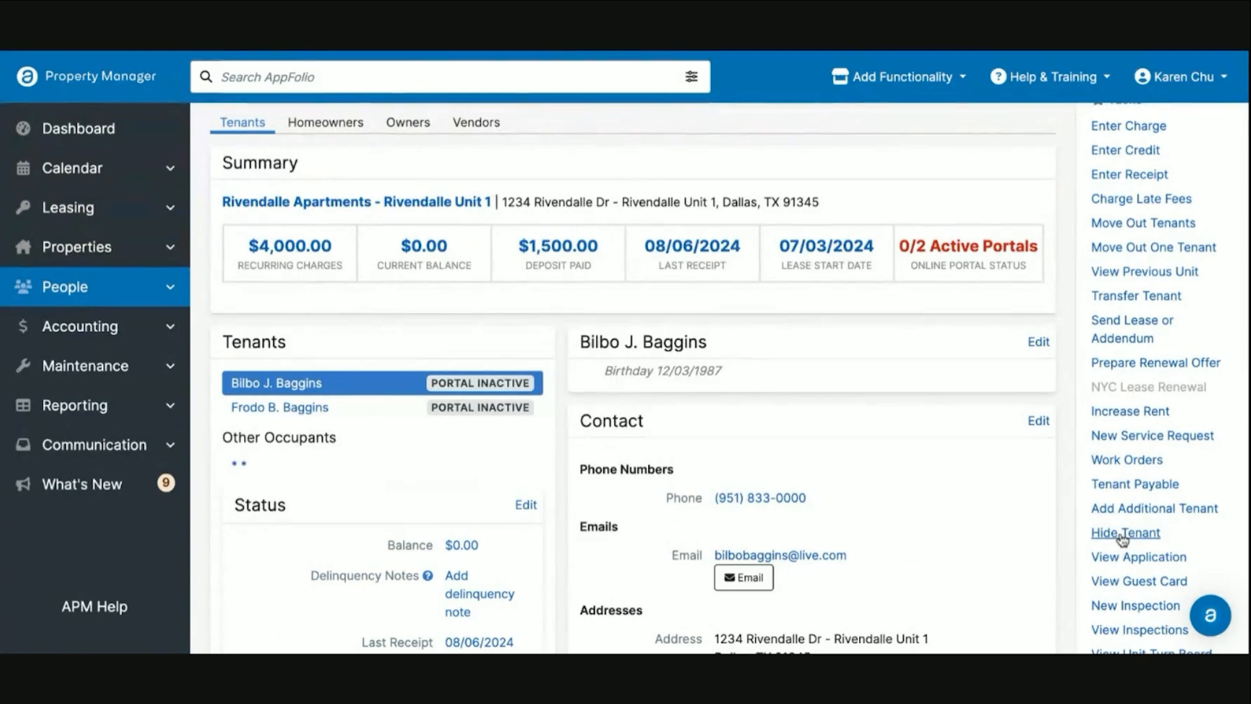
pyautogui.moveTo(670, 420)
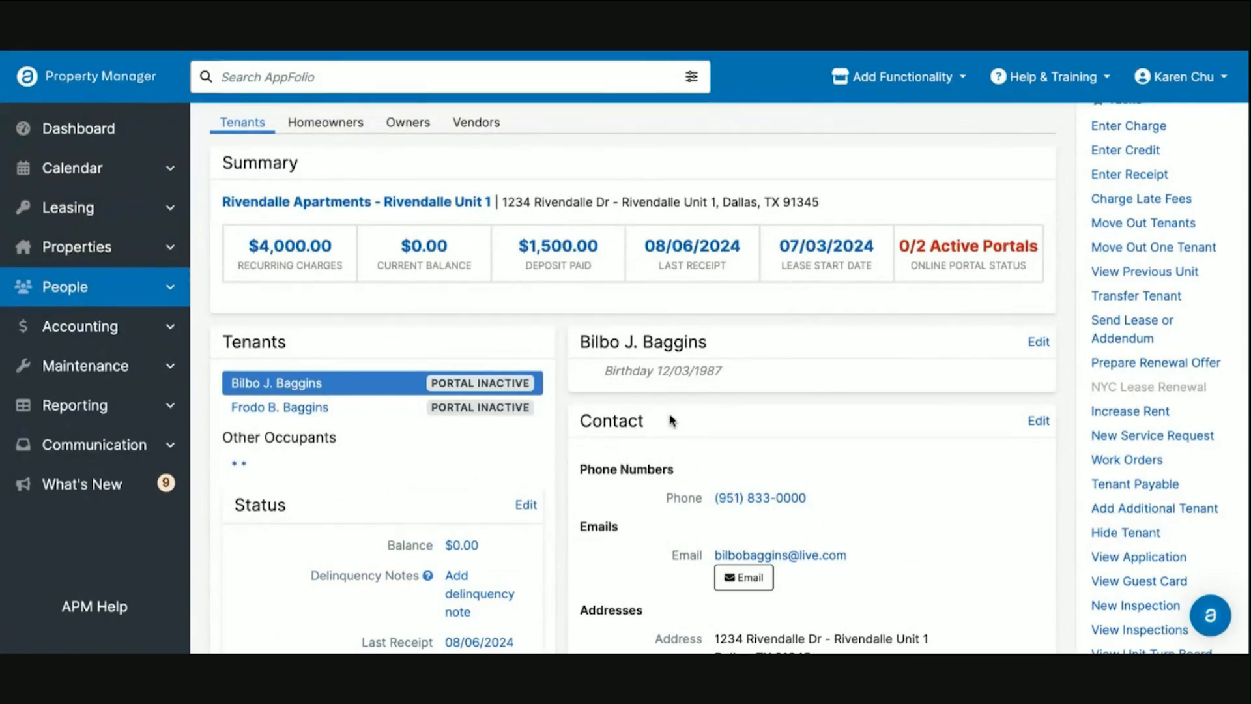
pyautogui.scroll(-3)
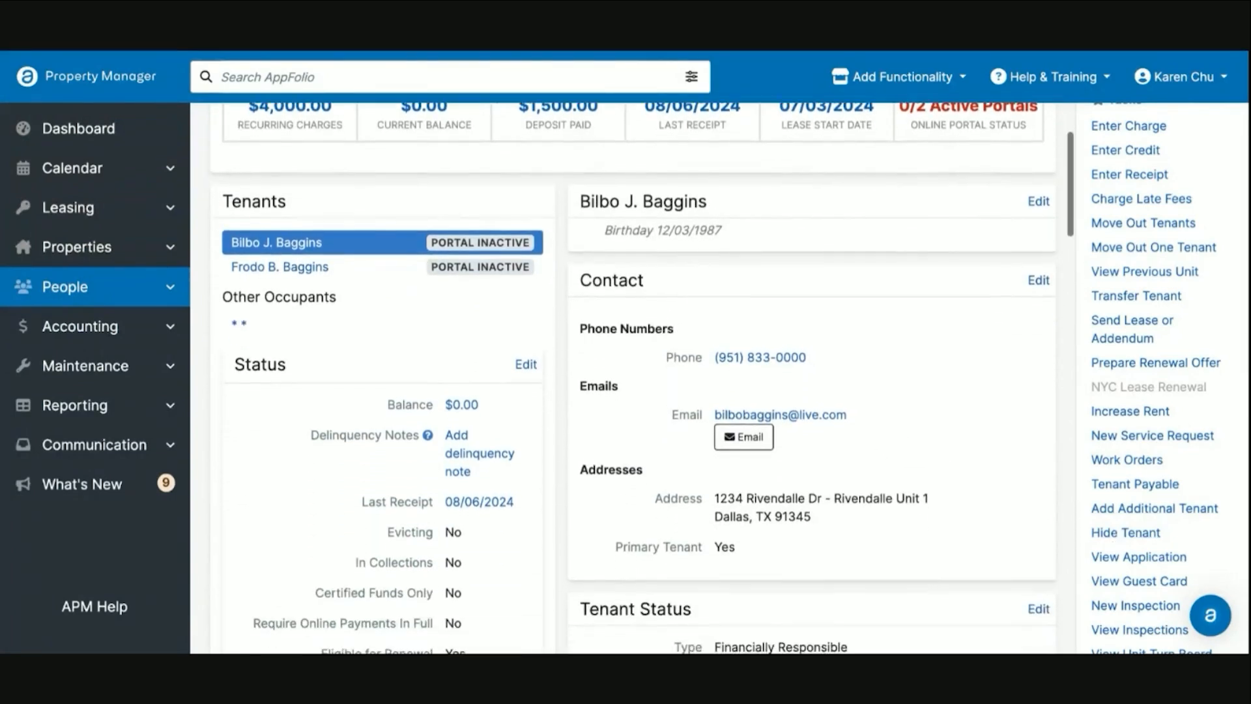
pyautogui.scroll(-3)
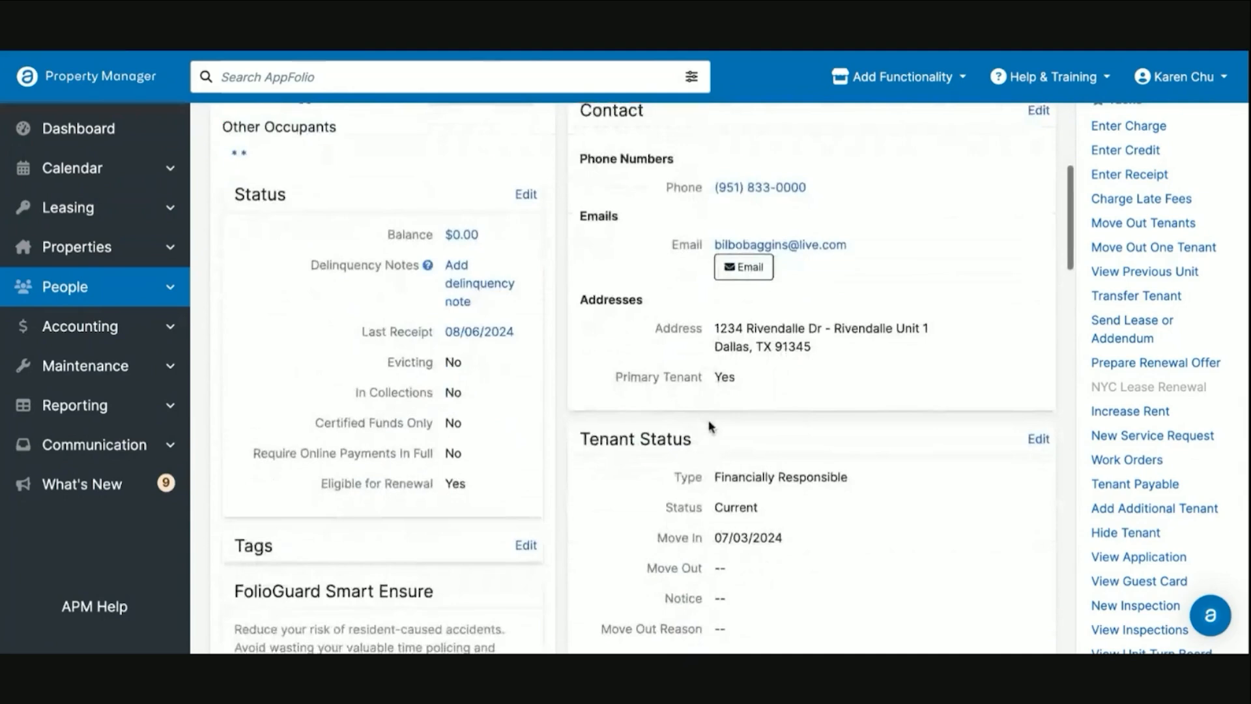
pyautogui.scroll(-3)
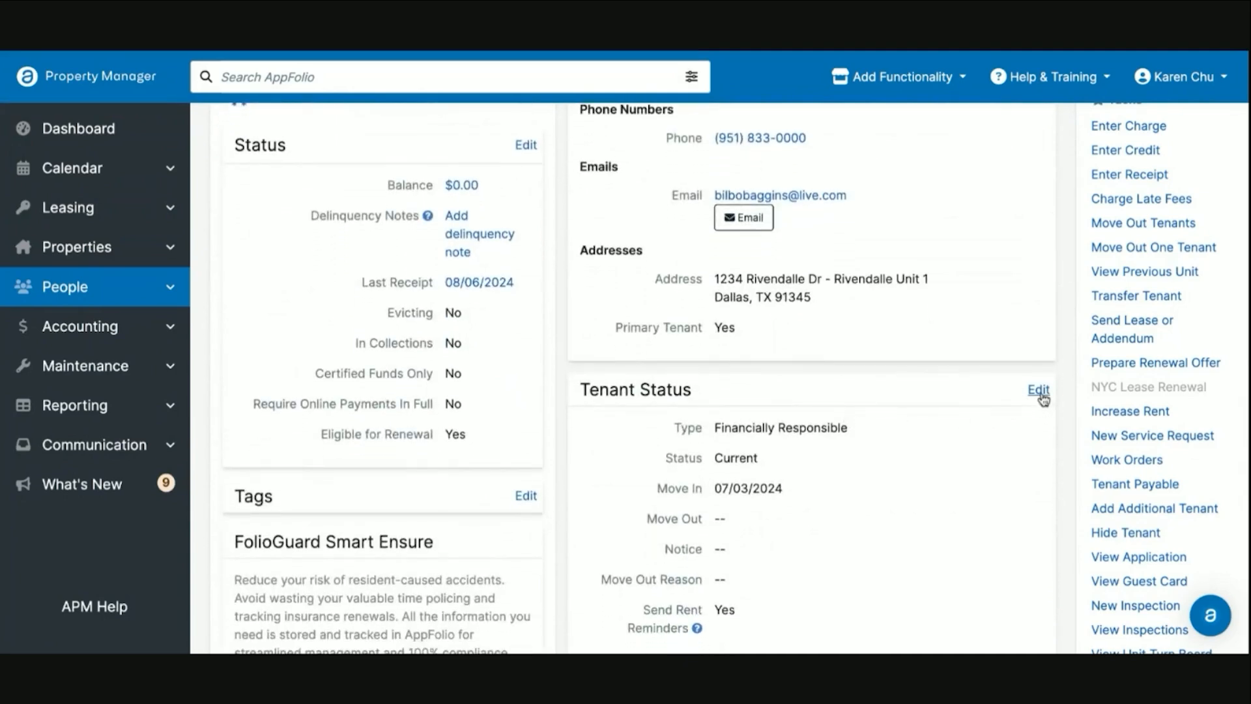
pyautogui.click(1038, 389)
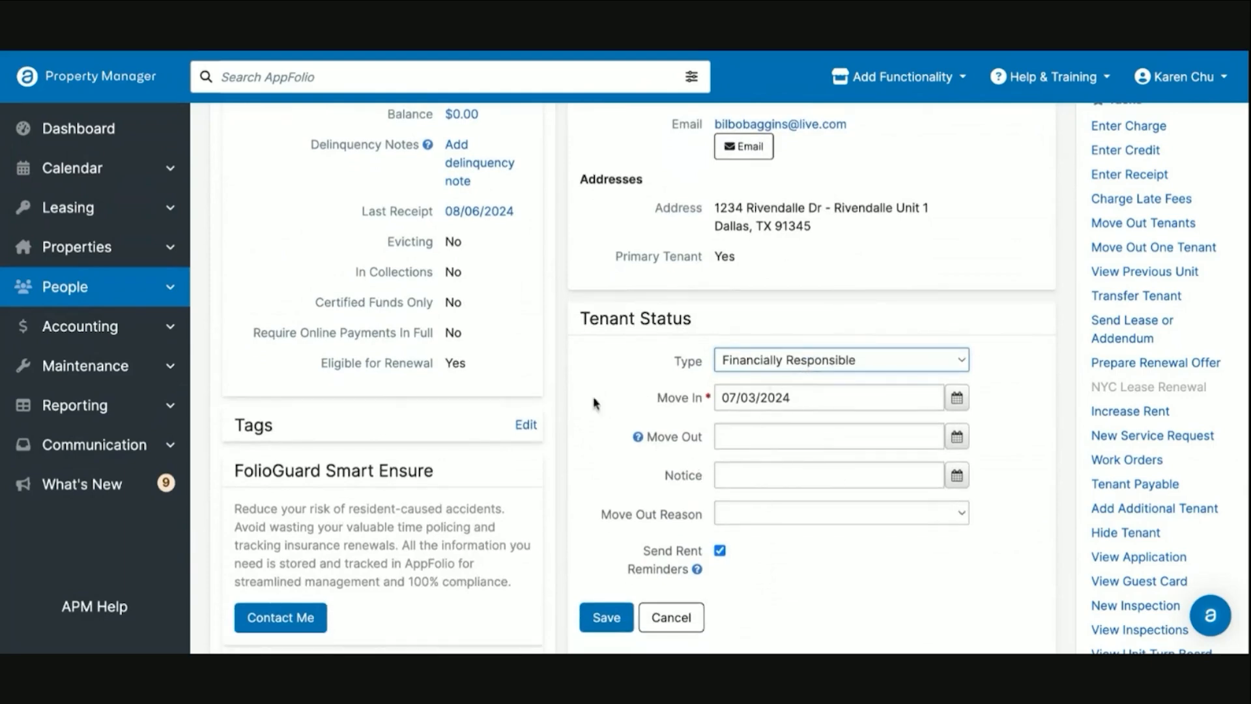
pyautogui.click(605, 617)
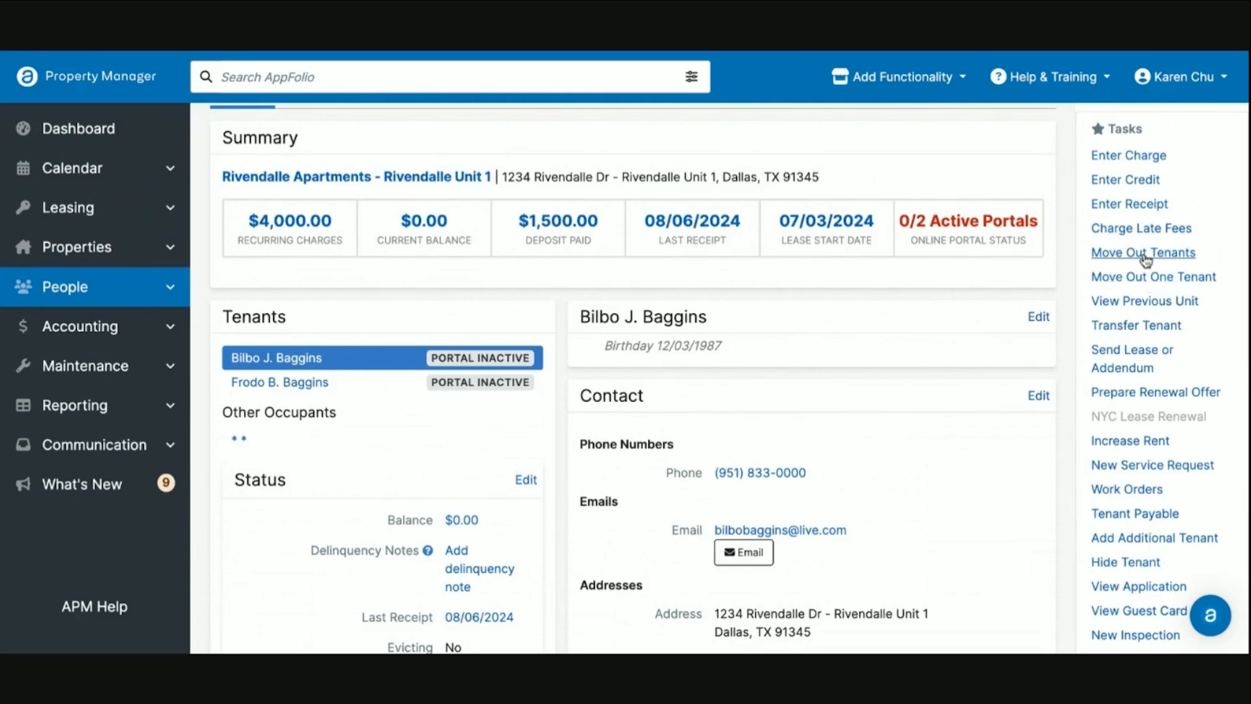
pyautogui.moveTo(1144, 277)
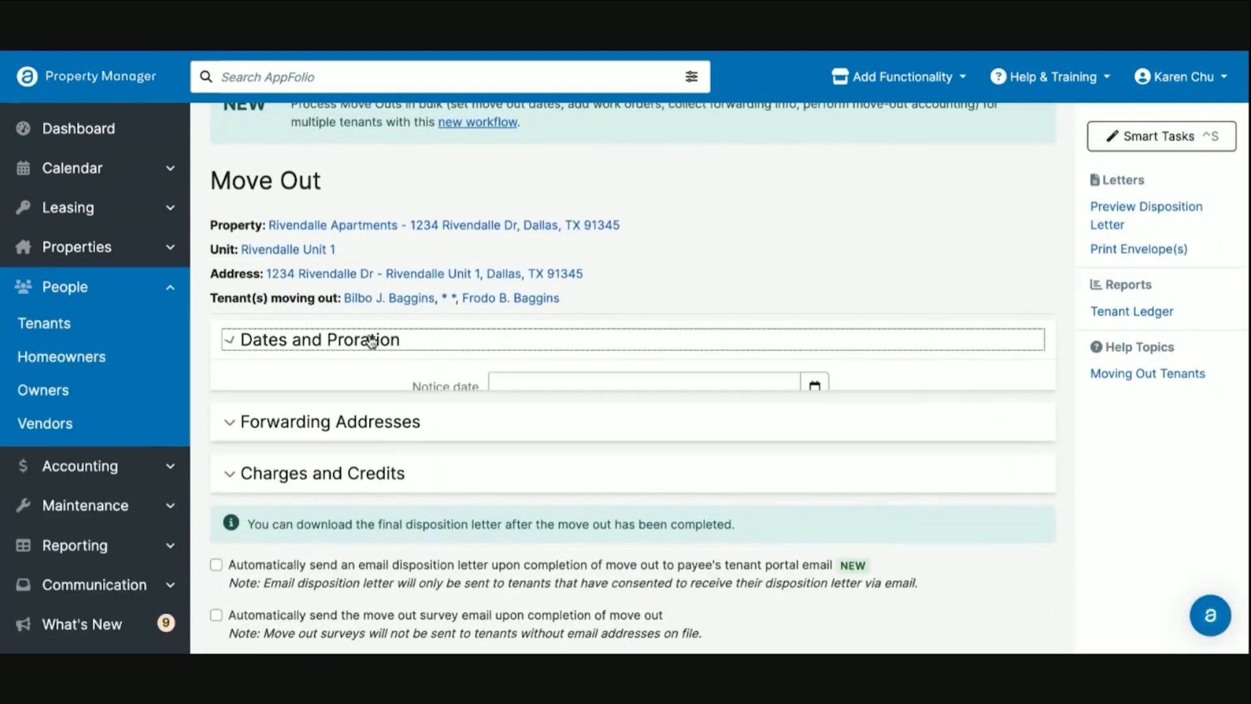
# - Save notice 07/03/2024, reason Location, move-out 08/31/2024 and availability 09/10/2024
pyautogui.click(319, 338)
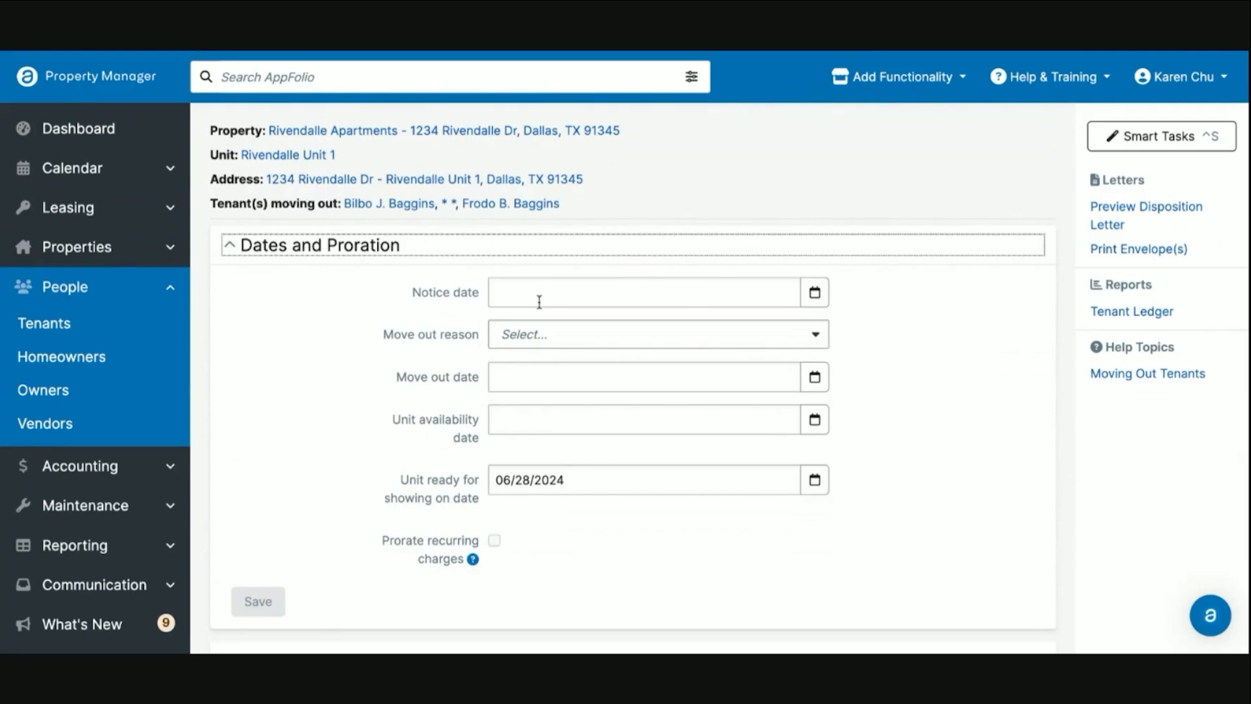
pyautogui.moveTo(701, 297)
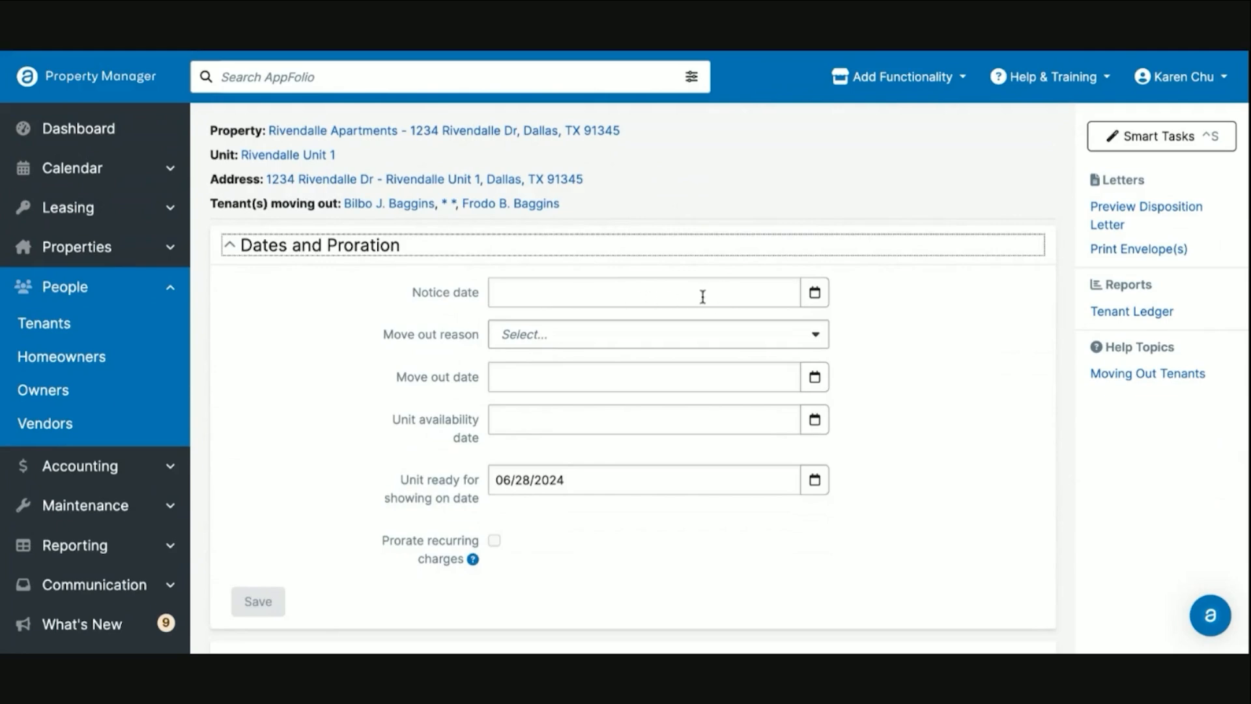
pyautogui.click(814, 292)
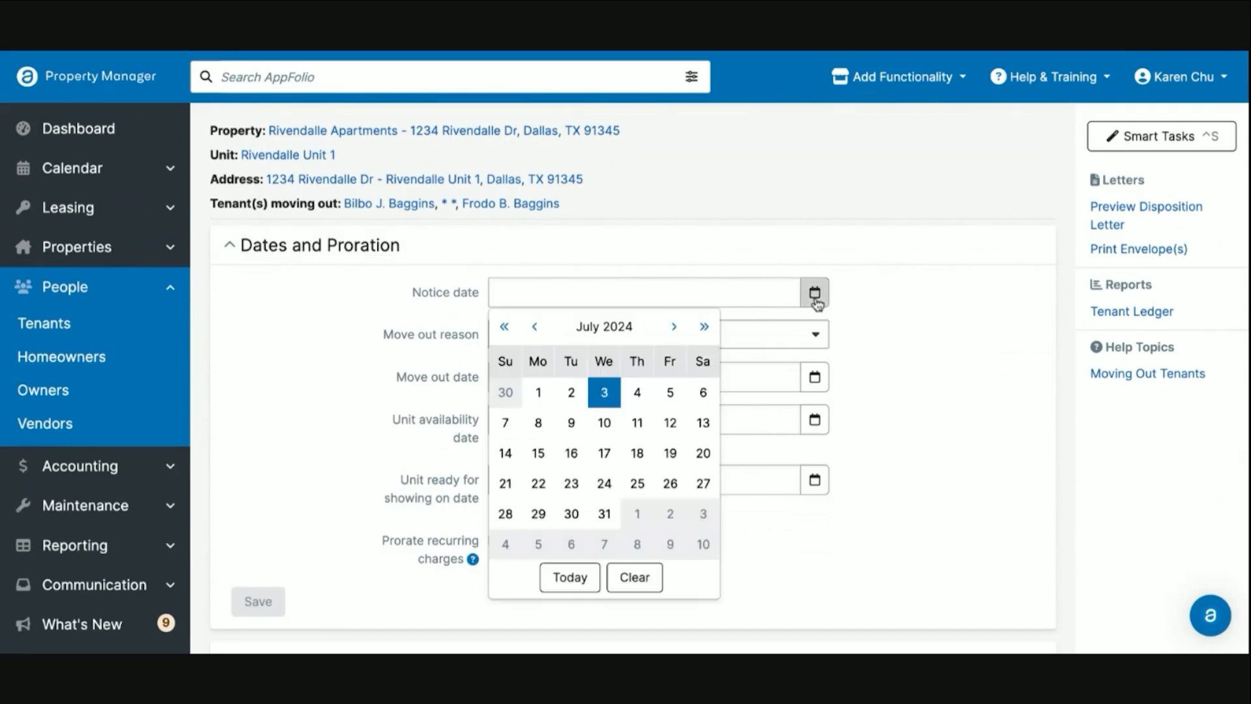
pyautogui.click(603, 392)
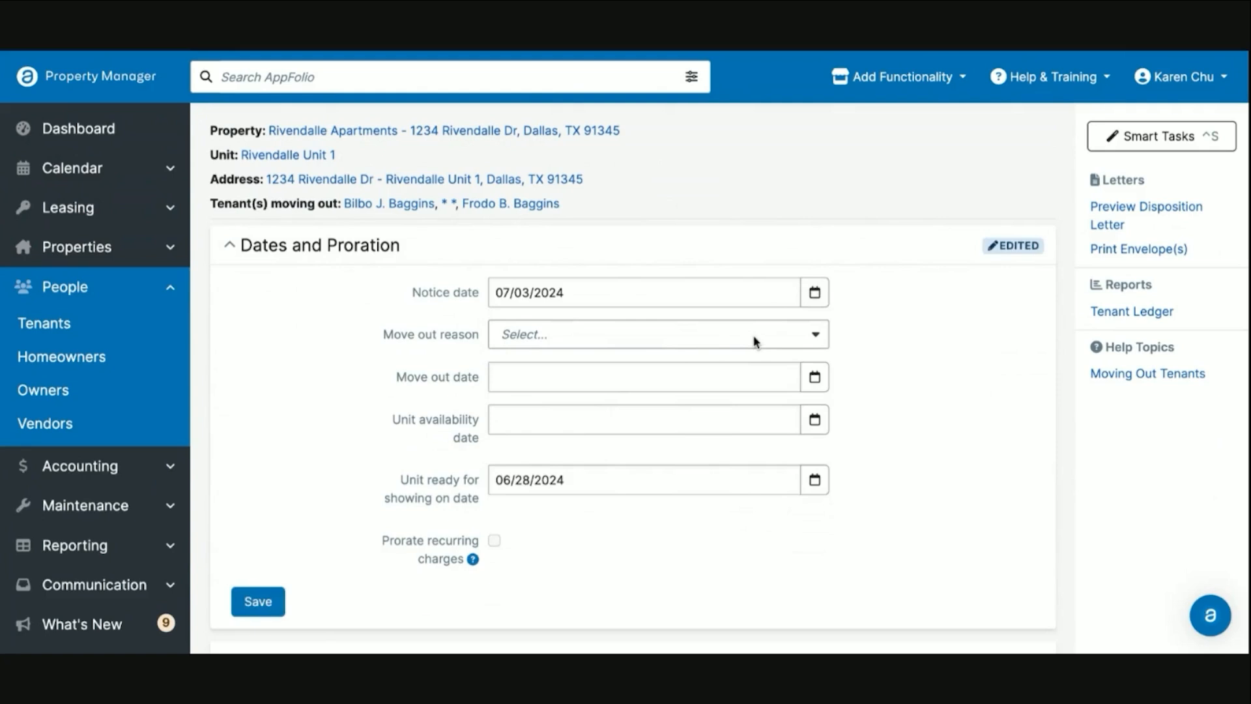
pyautogui.click(656, 334)
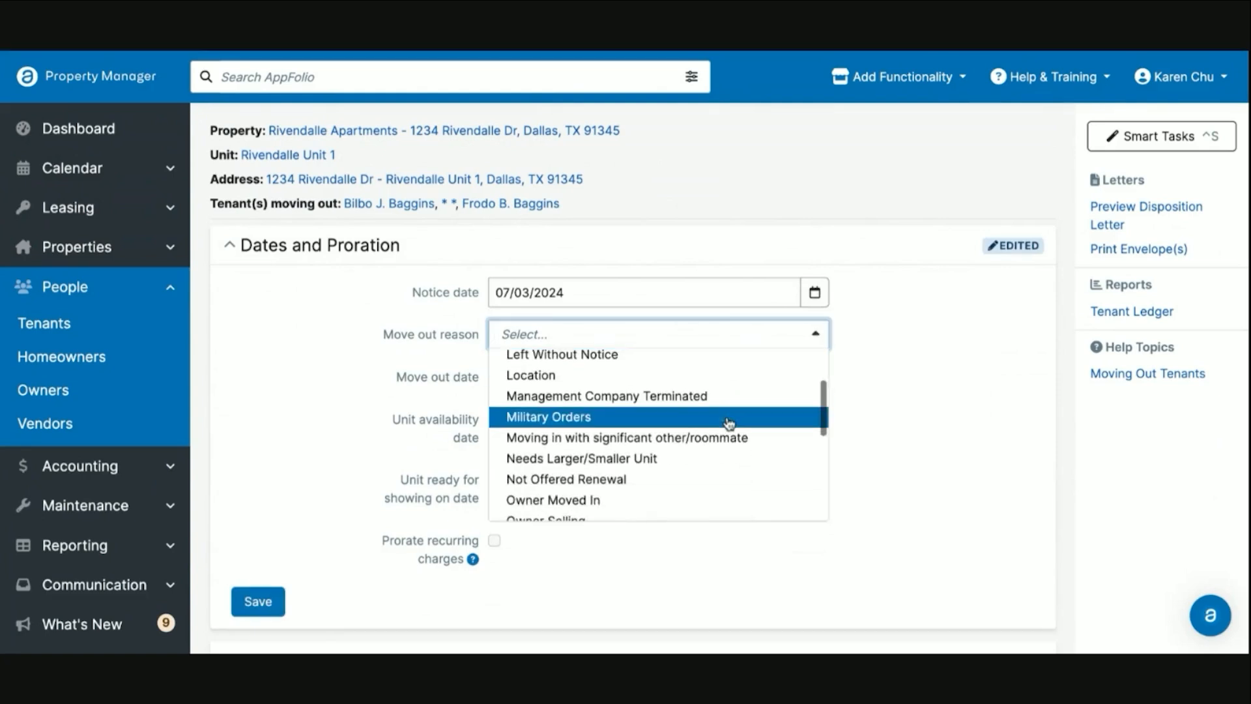
pyautogui.click(531, 375)
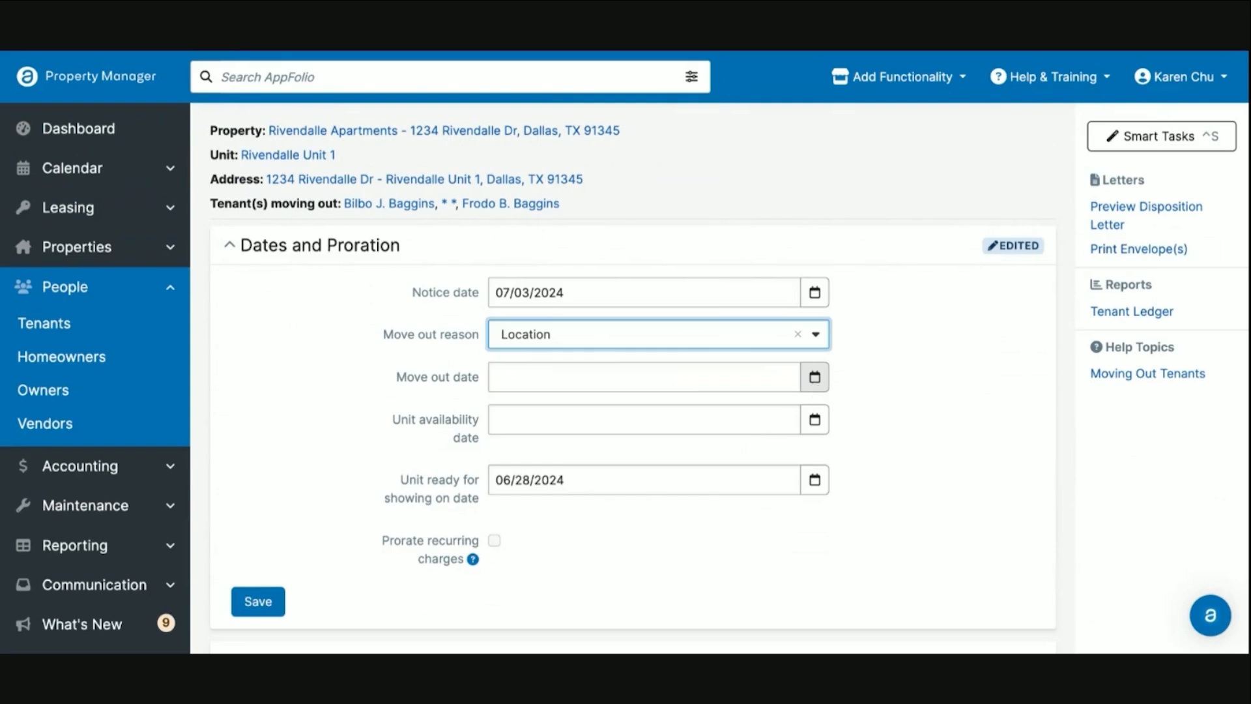
pyautogui.click(646, 376)
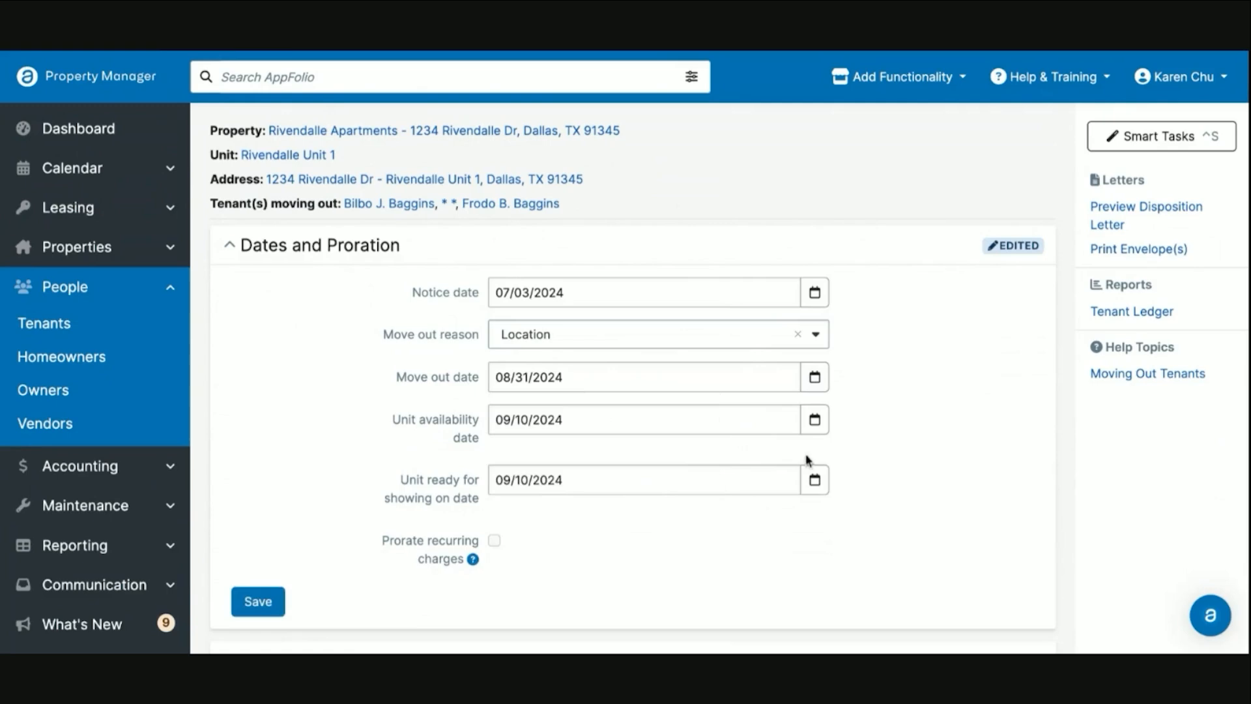
pyautogui.moveTo(738, 433)
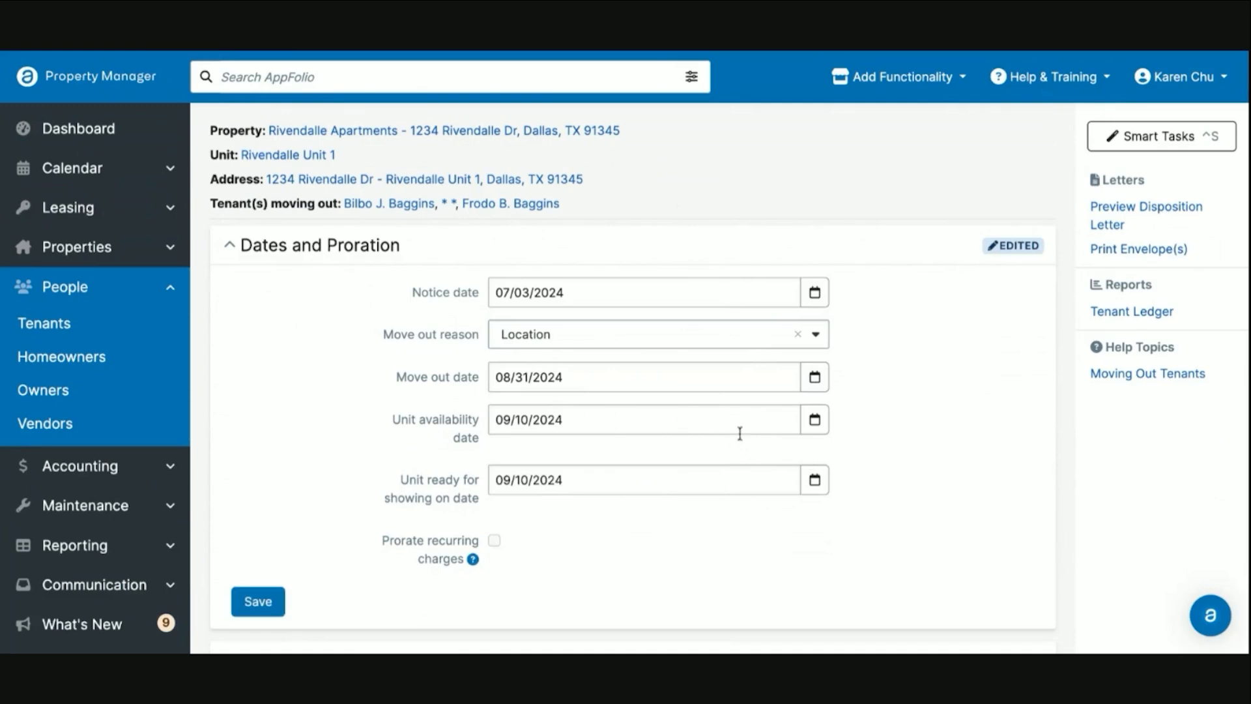
pyautogui.scroll(-3)
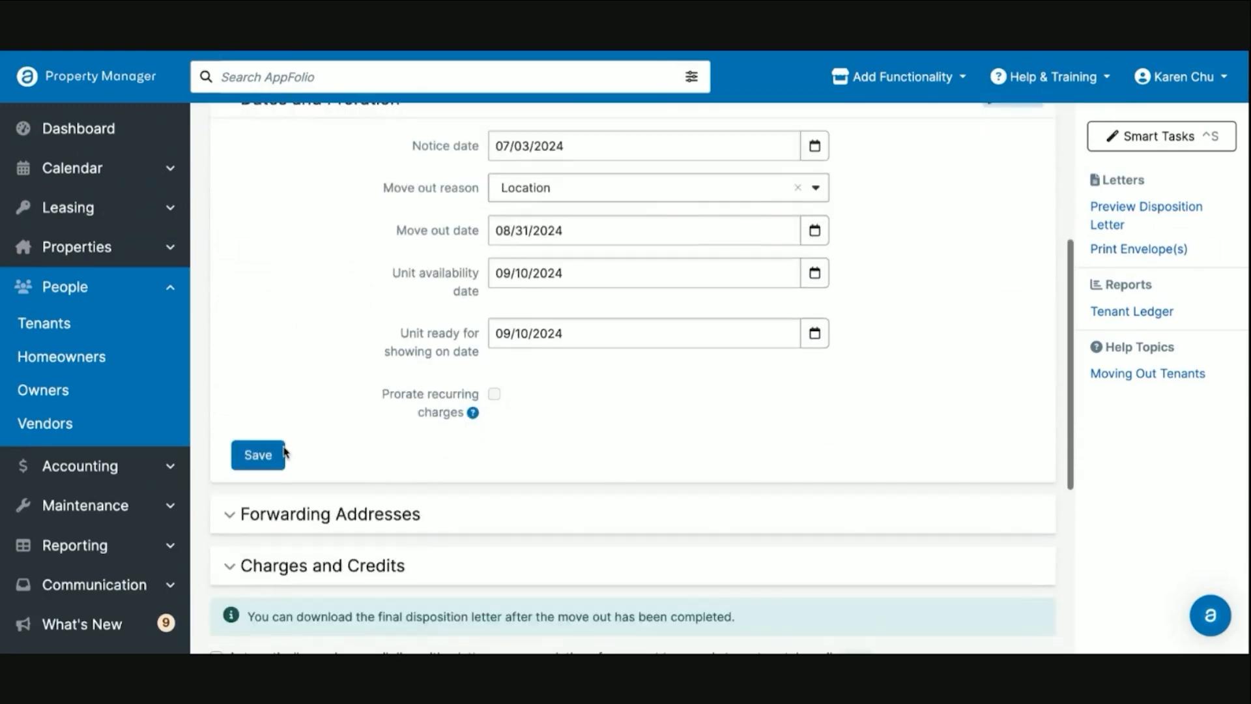
pyautogui.click(257, 455)
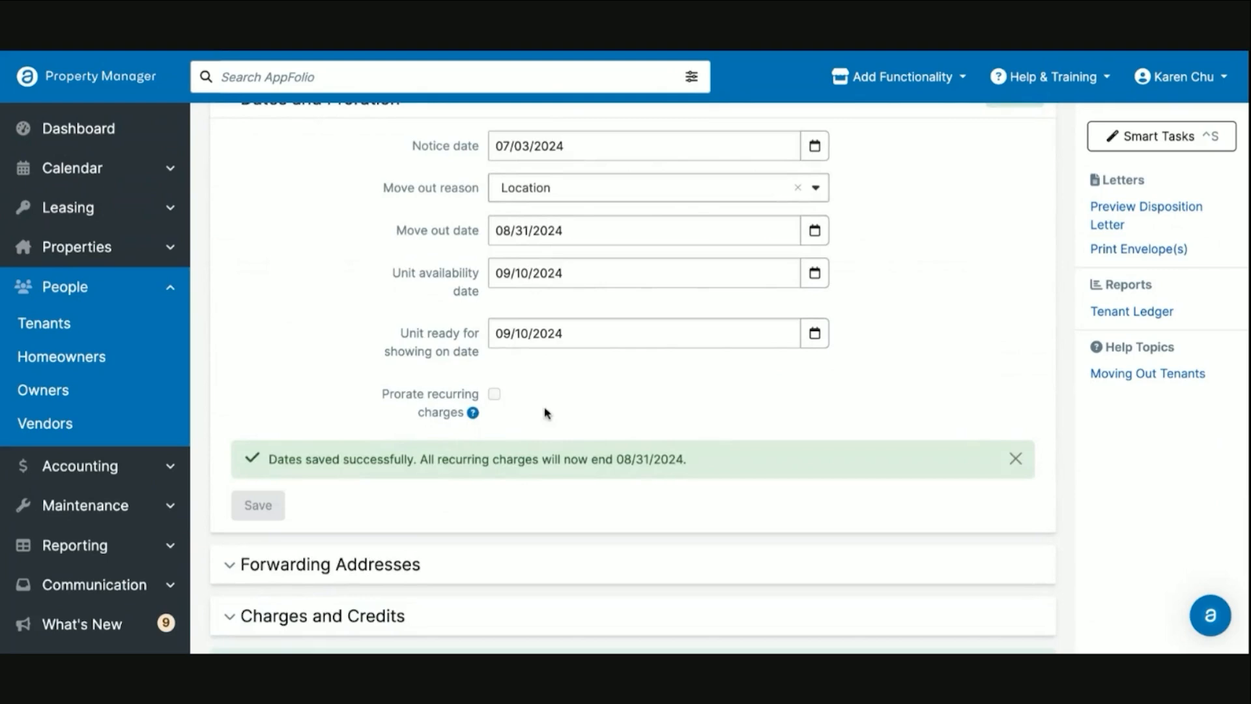
pyautogui.scroll(-3)
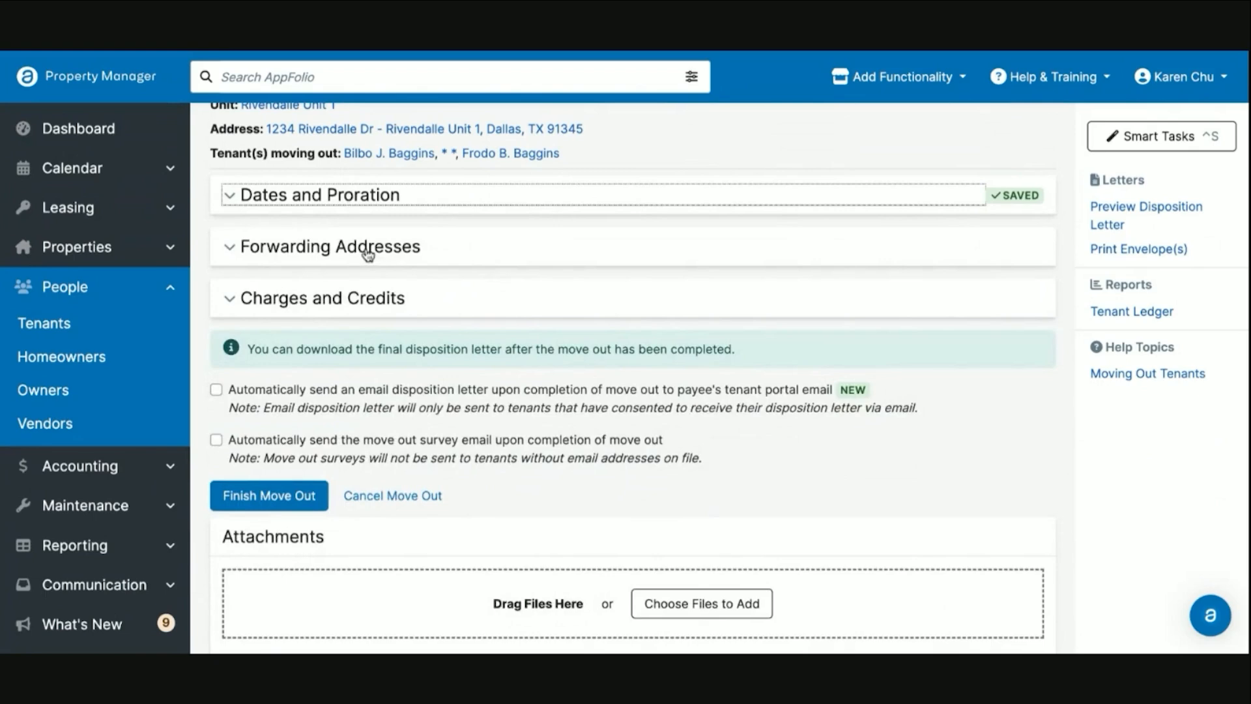
pyautogui.moveTo(346, 259)
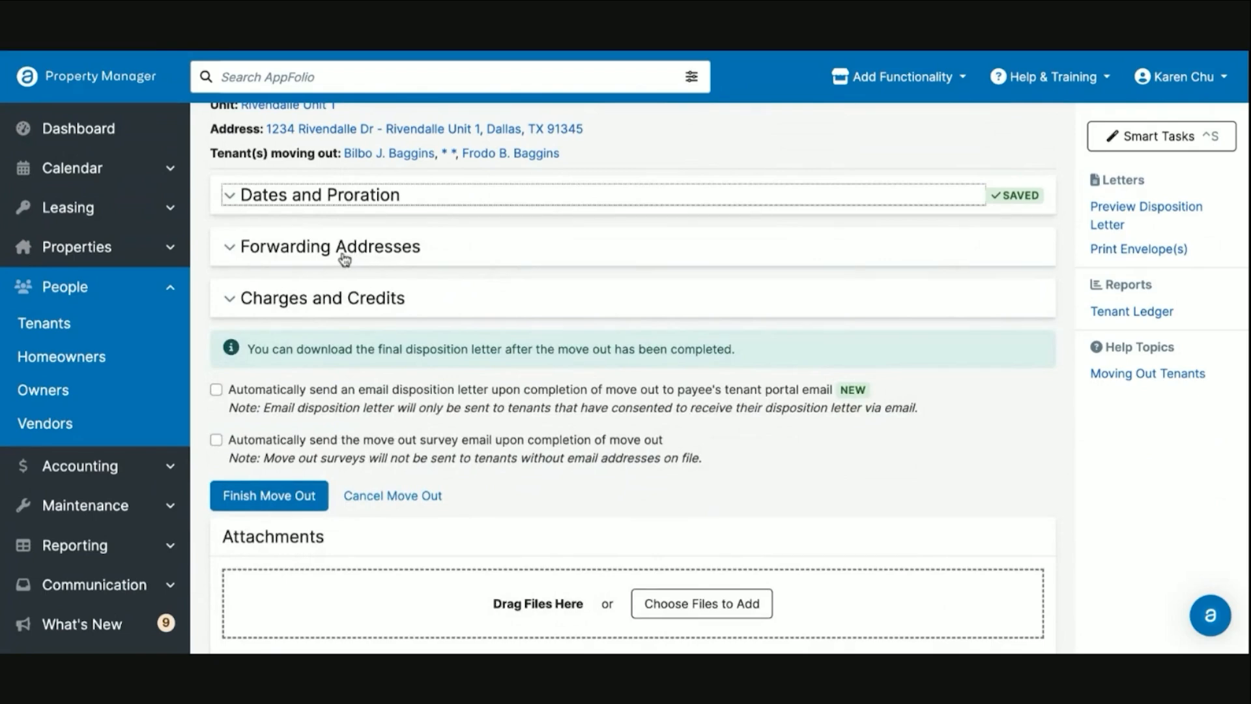
# - Expand Bilbo J. Baggins's forwarding address form, leave it blank, and collapse it
pyautogui.click(331, 245)
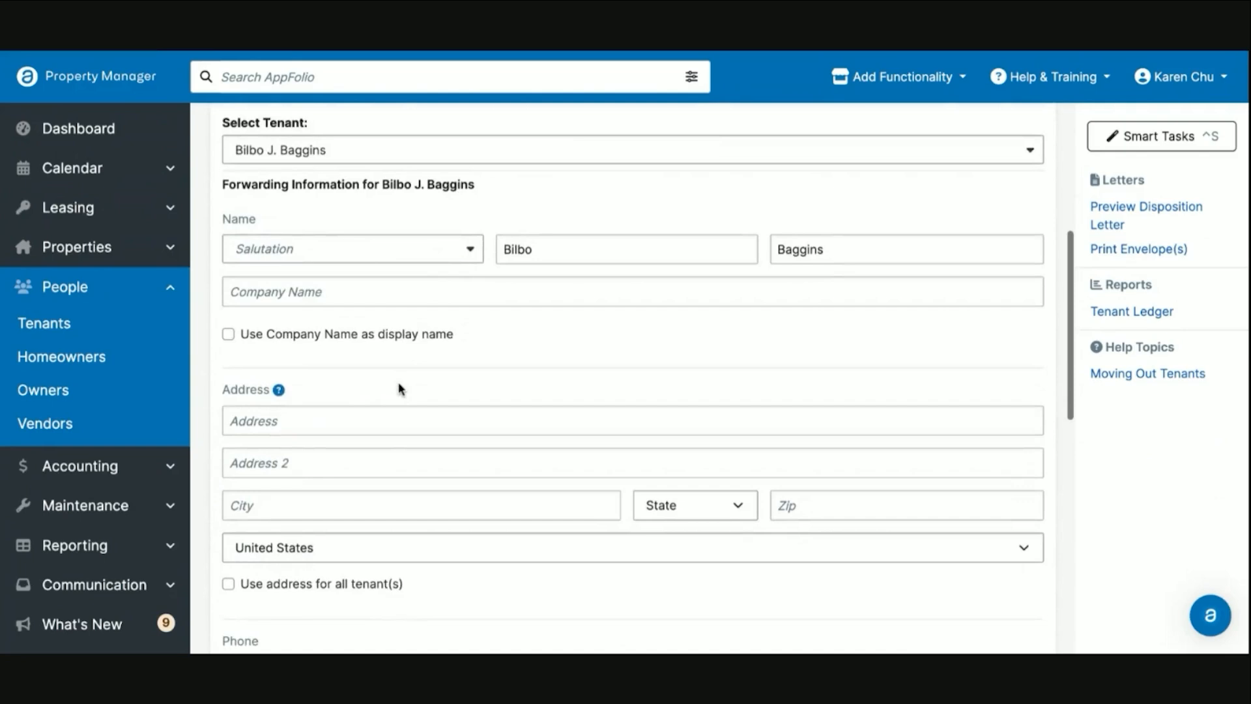
pyautogui.scroll(-3)
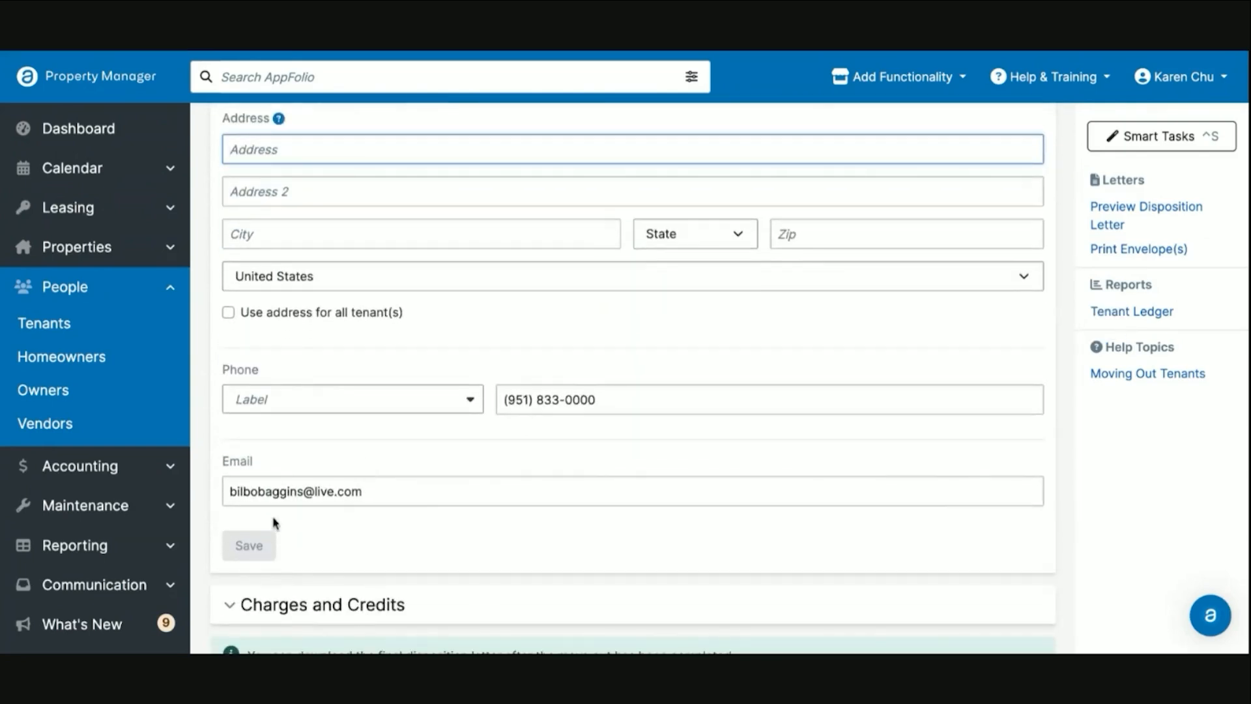
pyautogui.scroll(-3)
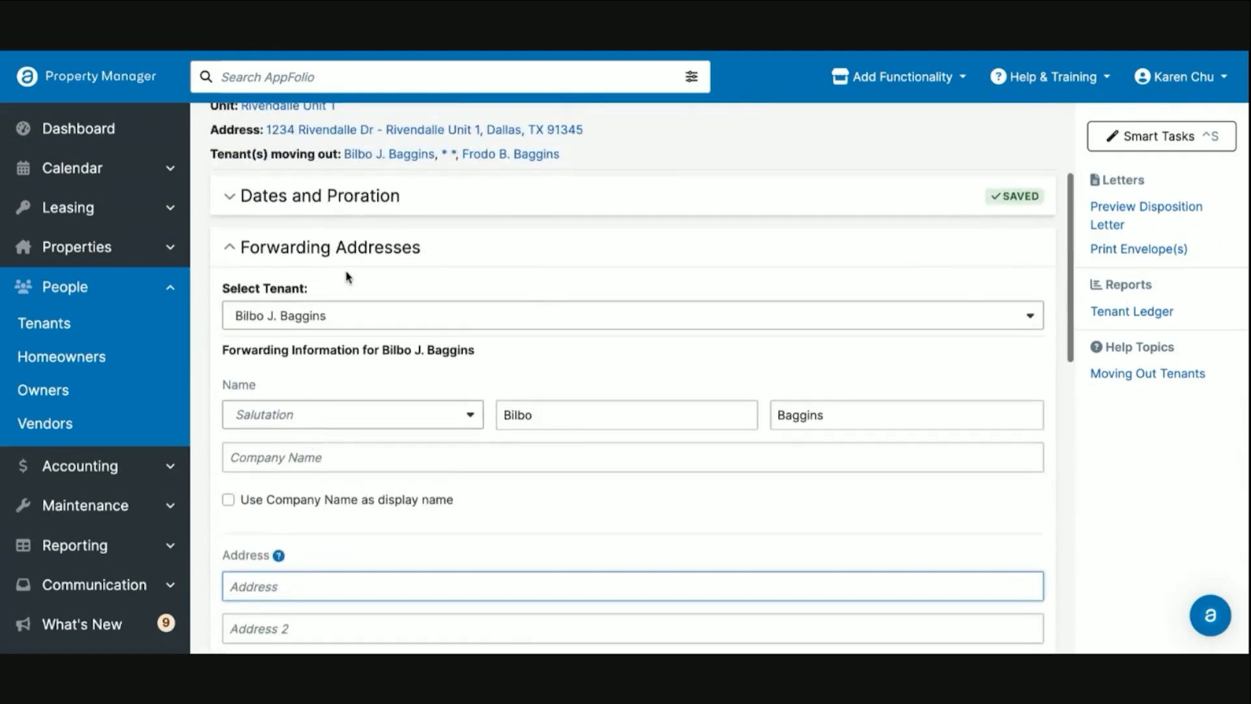
pyautogui.click(328, 246)
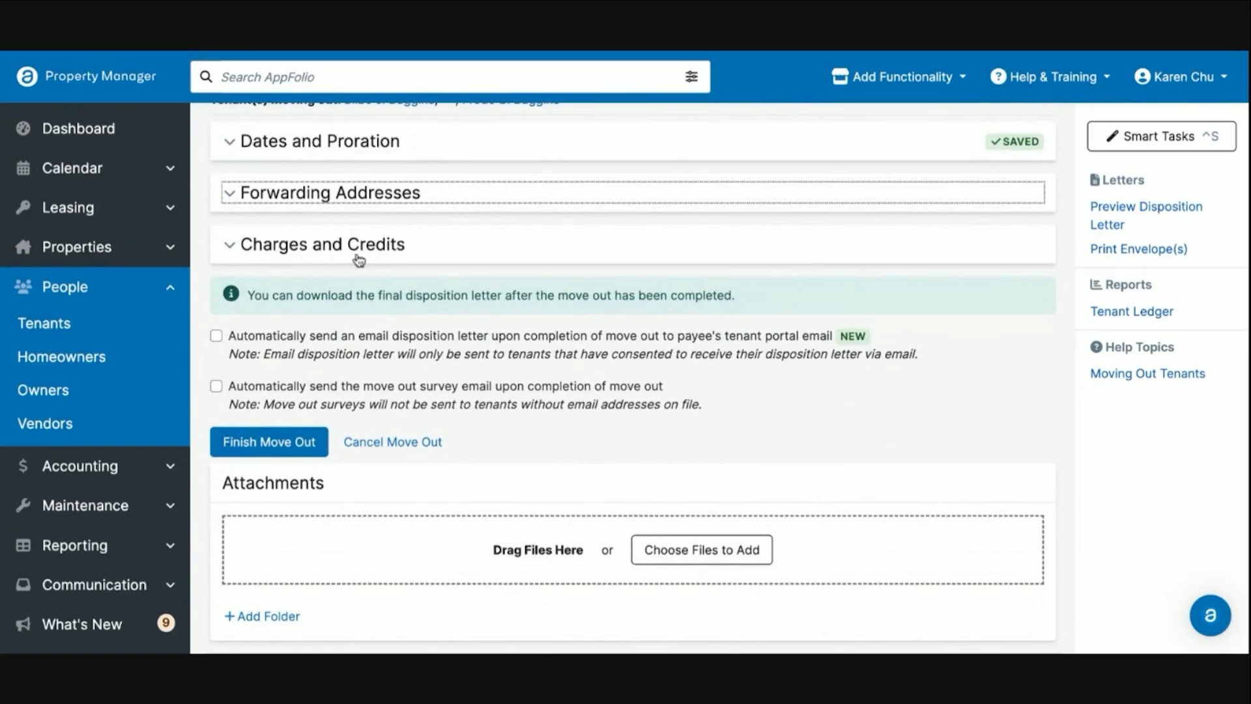
# - Add a $500.00 charge to GL 65520: HVAC-Repairs described 'Too Much Smoke'
pyautogui.click(321, 244)
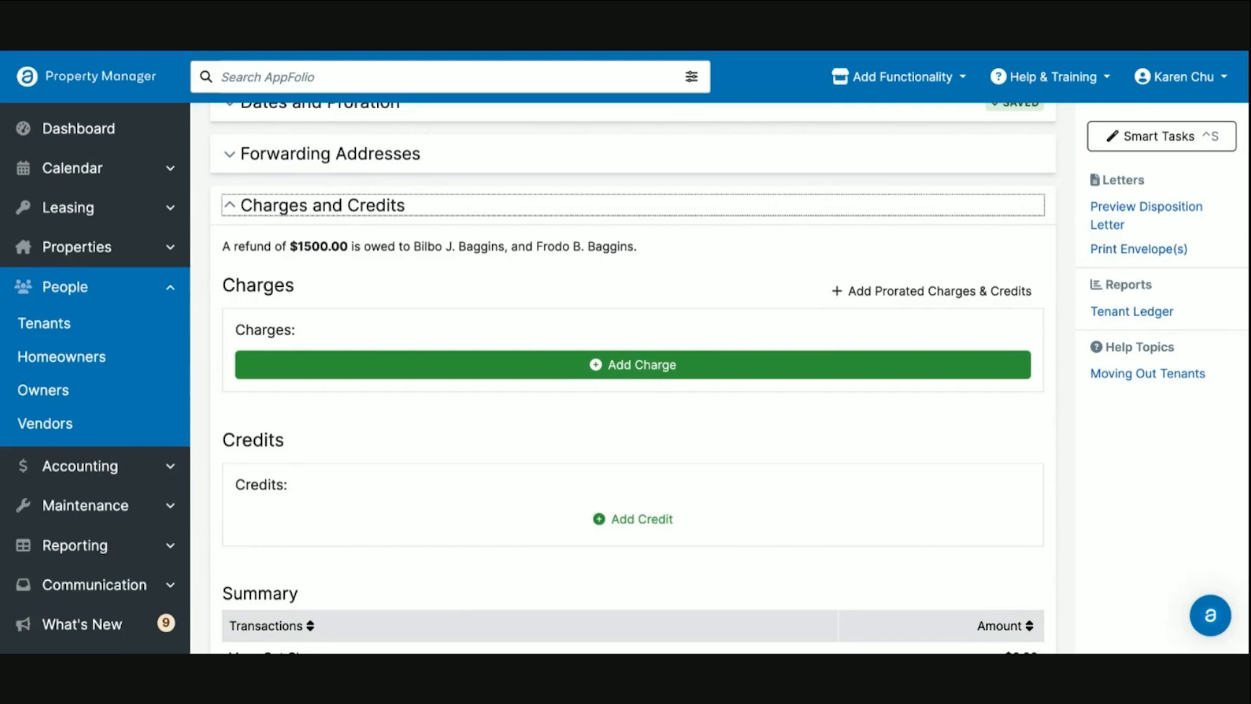
pyautogui.click(631, 364)
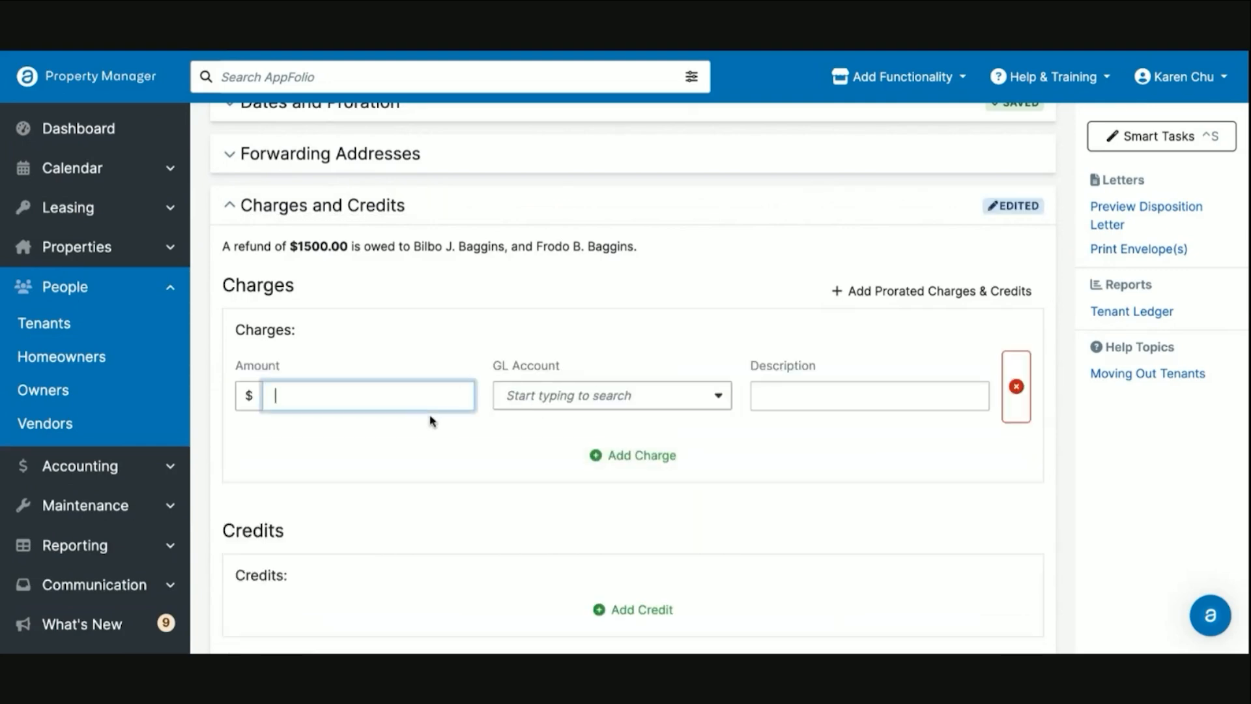
pyautogui.write('500.00')
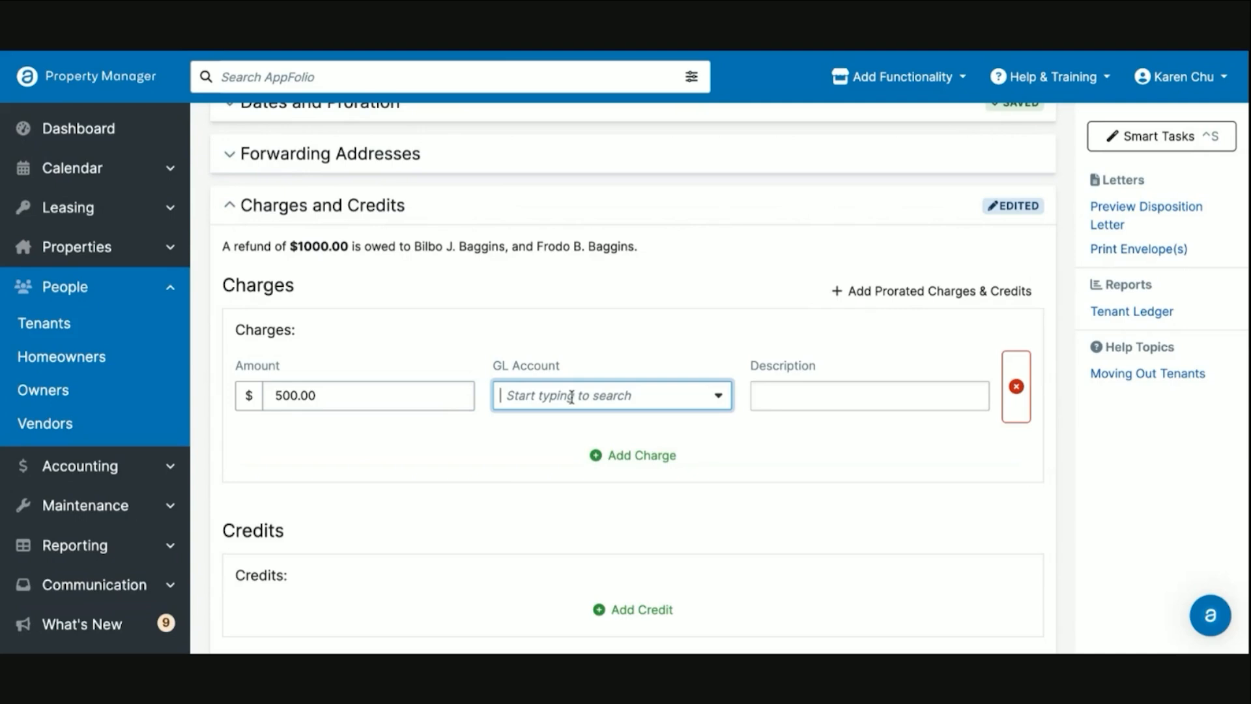
pyautogui.write('h')
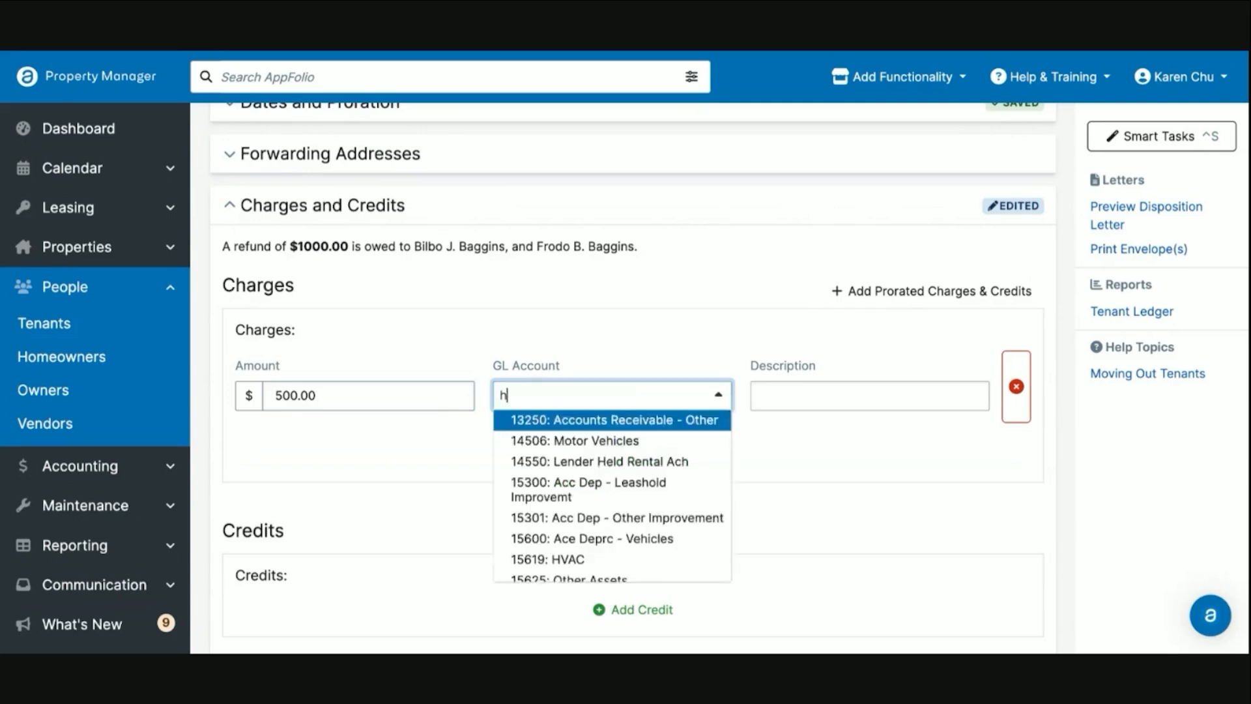
pyautogui.write('vac')
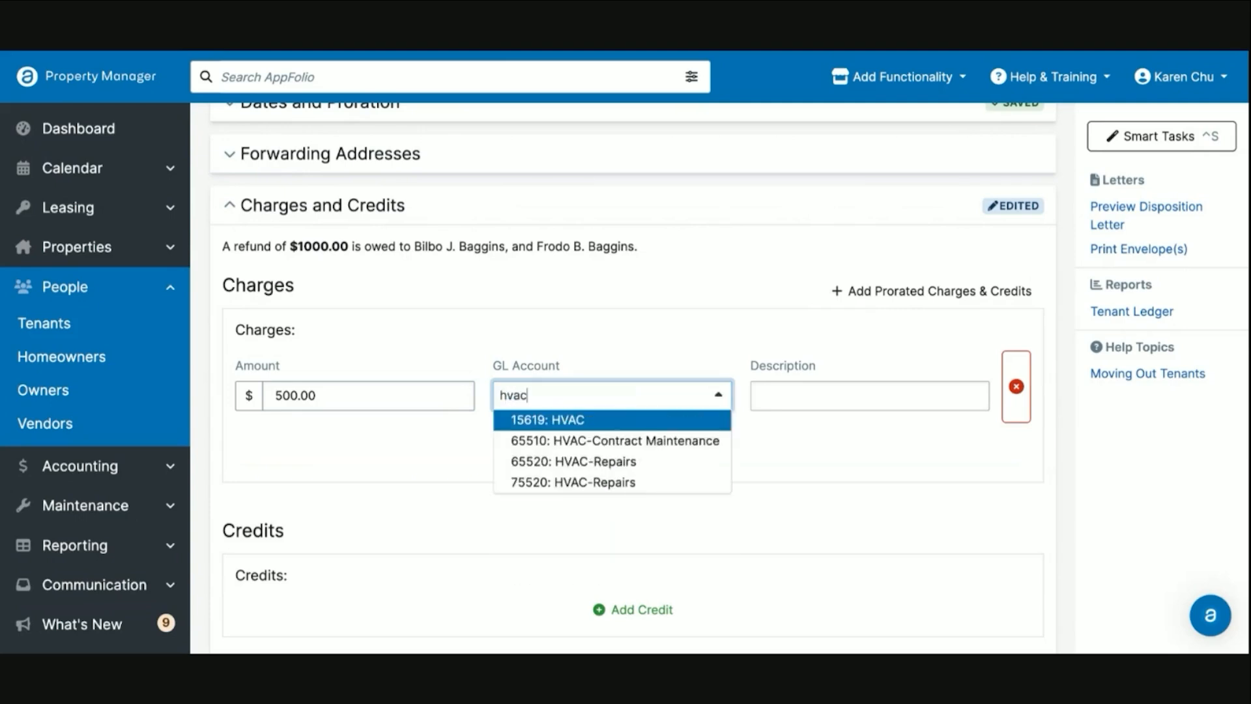
pyautogui.click(594, 461)
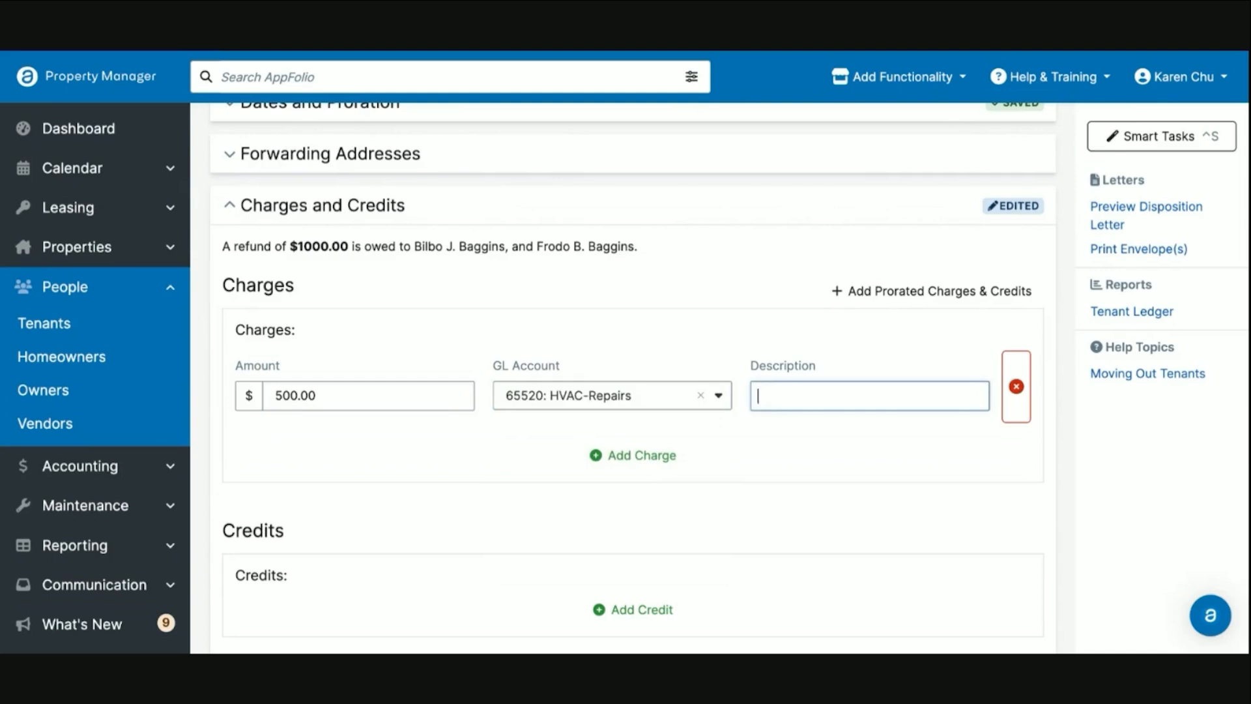
pyautogui.write('Too Muck')
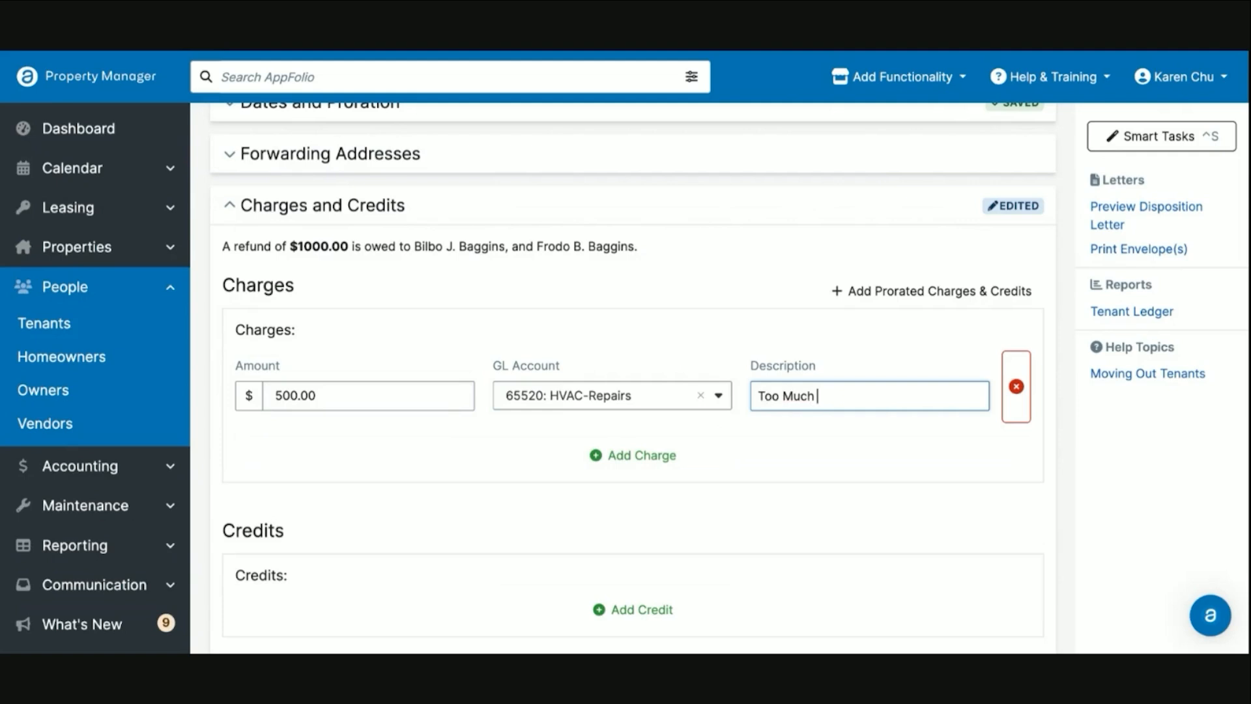
pyautogui.write('Smoke')
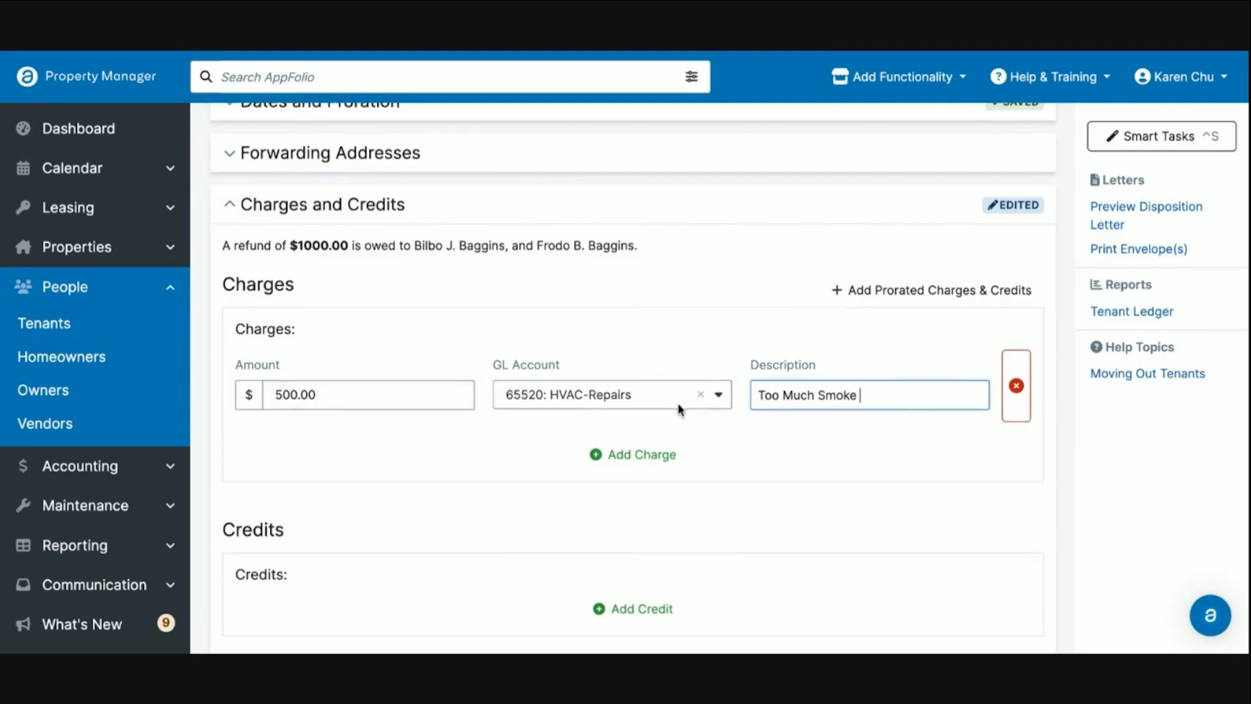
# - Try splitting the refund, then set the $1000 refund back to Single Payment
pyautogui.scroll(-3)
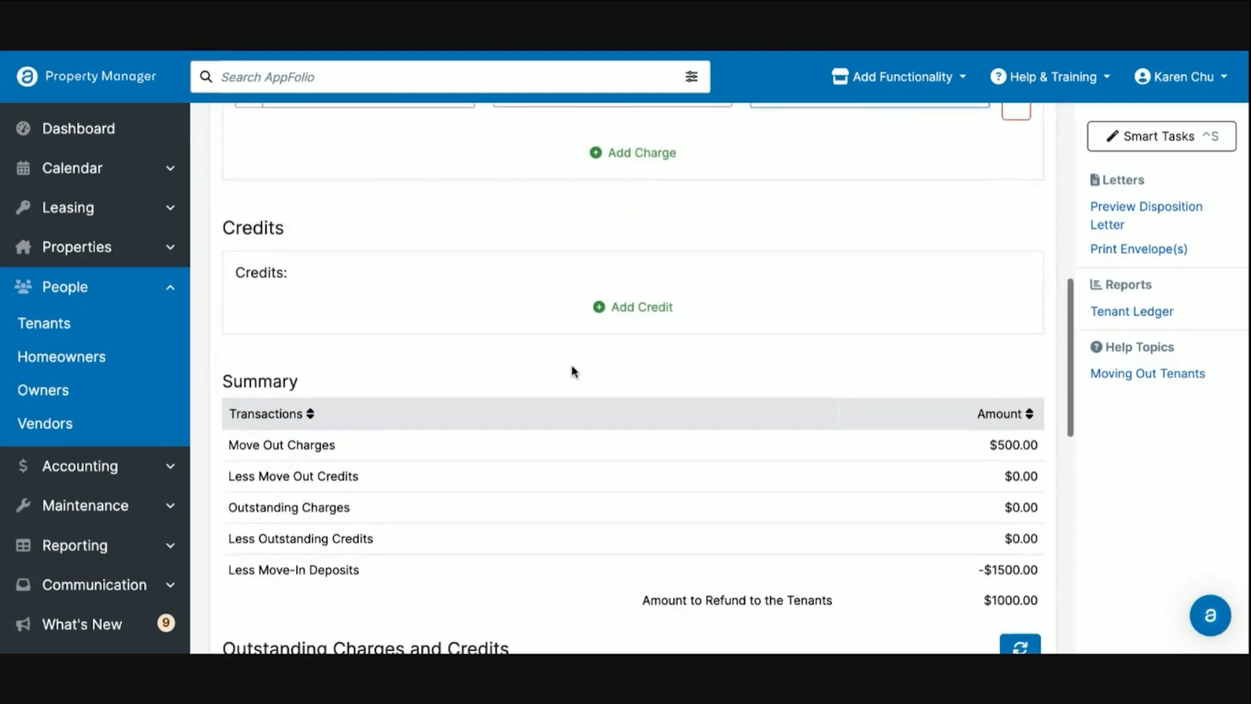
pyautogui.scroll(-3)
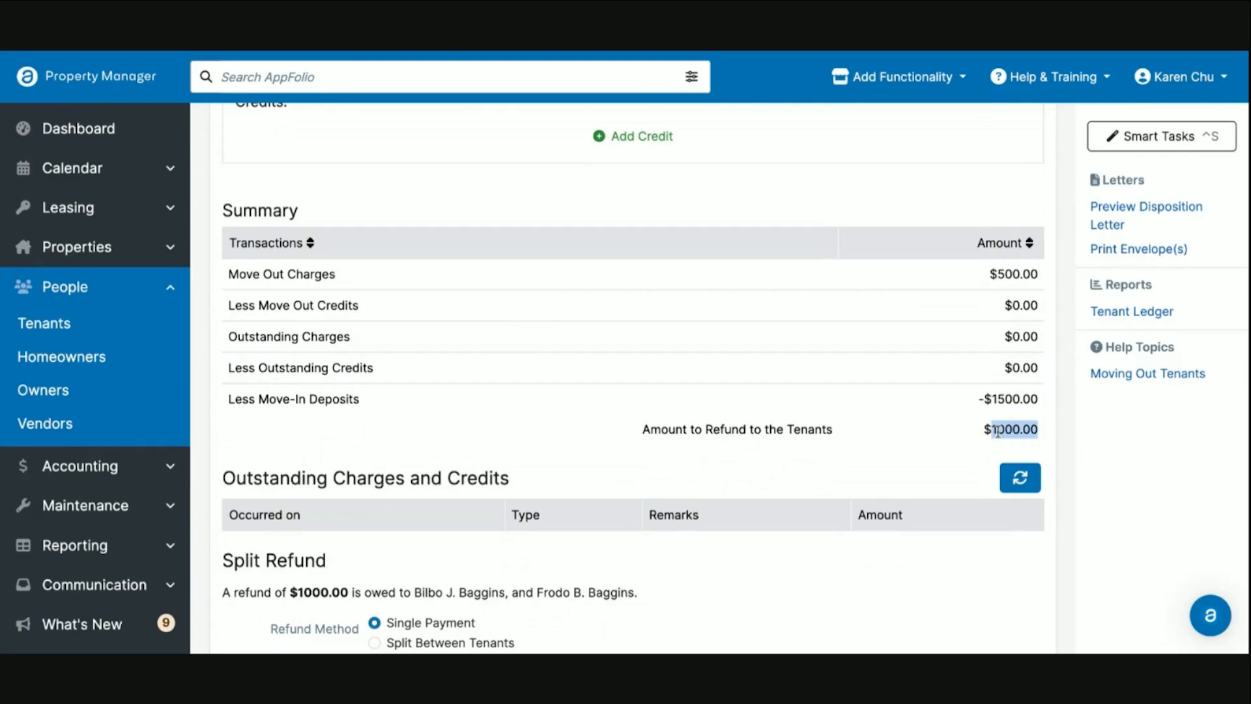
pyautogui.moveTo(876, 411)
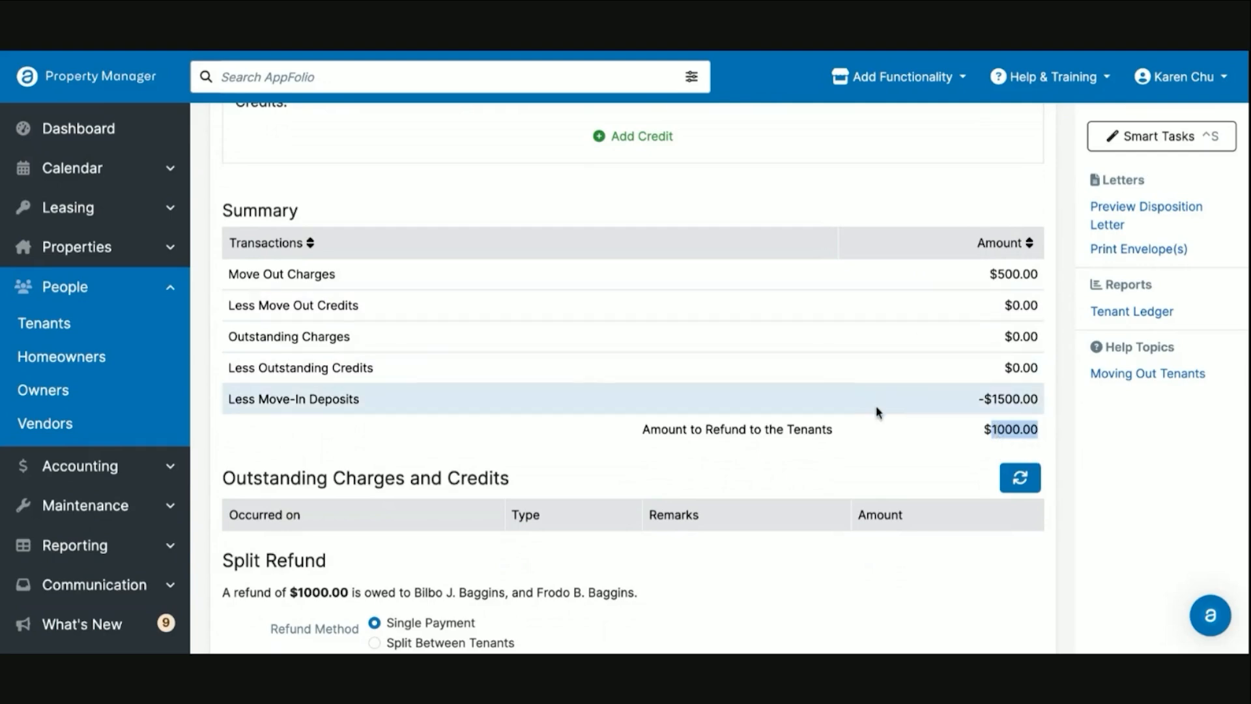
pyautogui.scroll(-3)
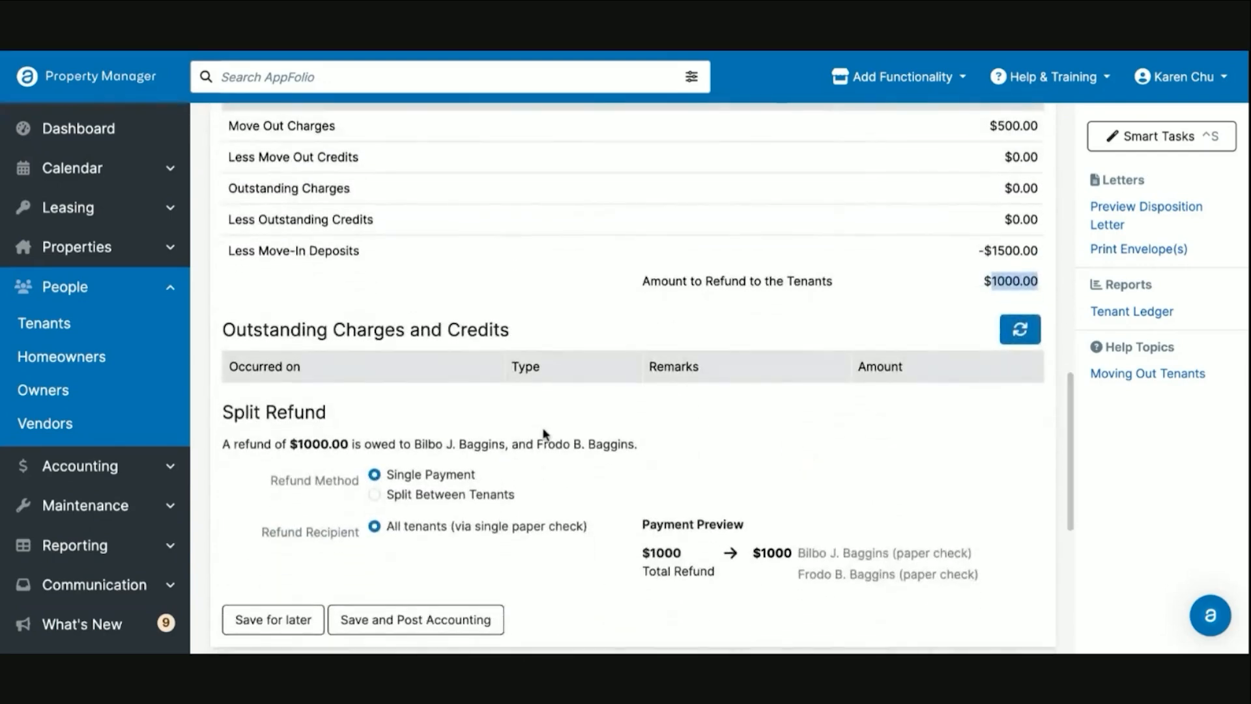
pyautogui.scroll(-3)
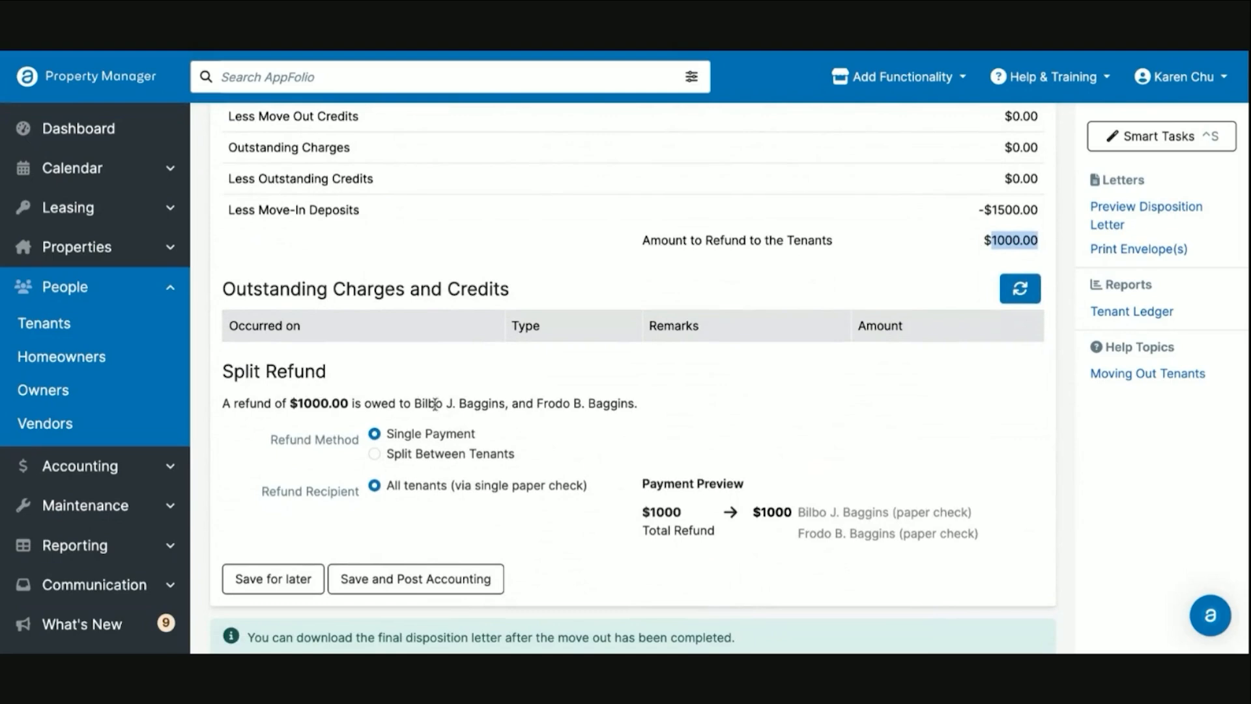
pyautogui.moveTo(415, 402); pyautogui.dragTo(572, 402)
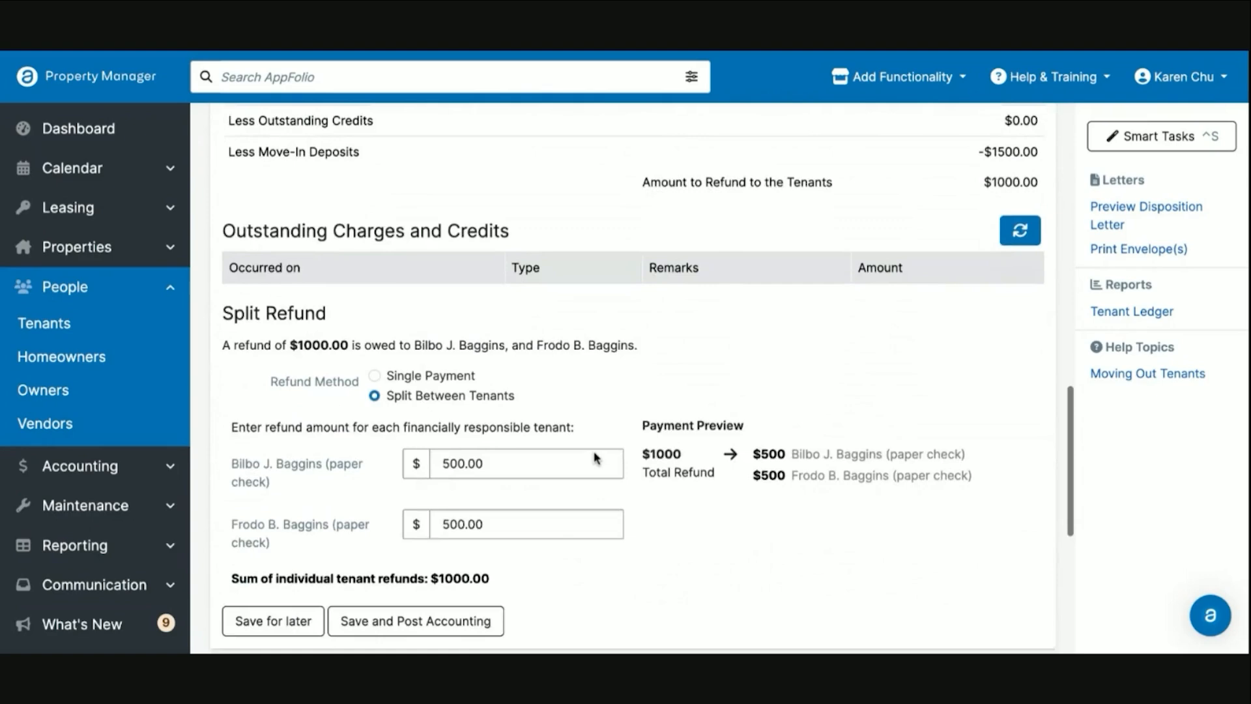
pyautogui.click(512, 462)
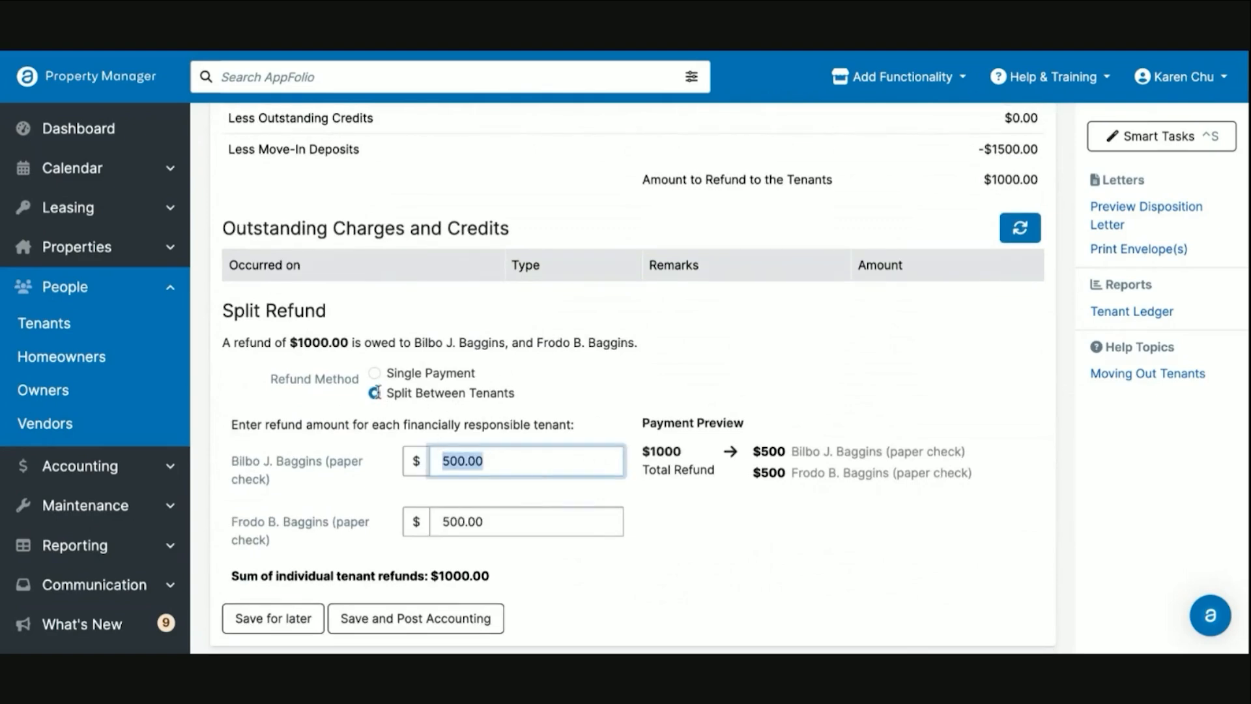
pyautogui.click(375, 373)
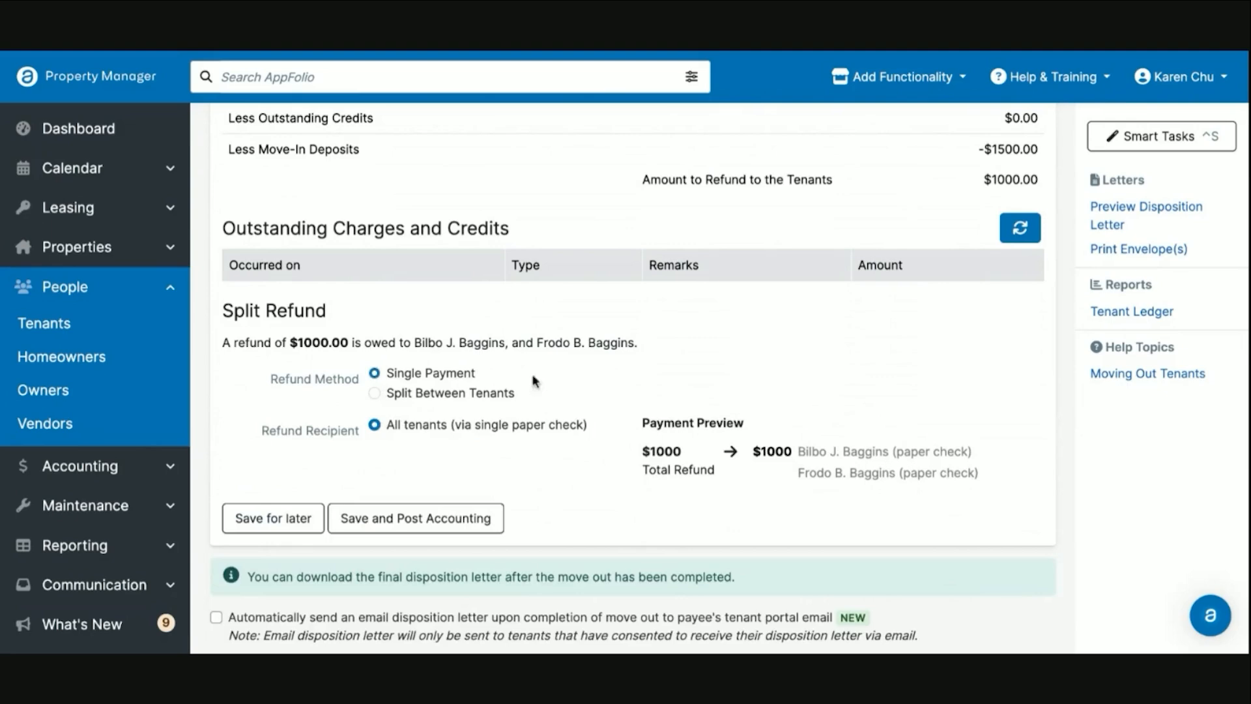
pyautogui.moveTo(476, 423)
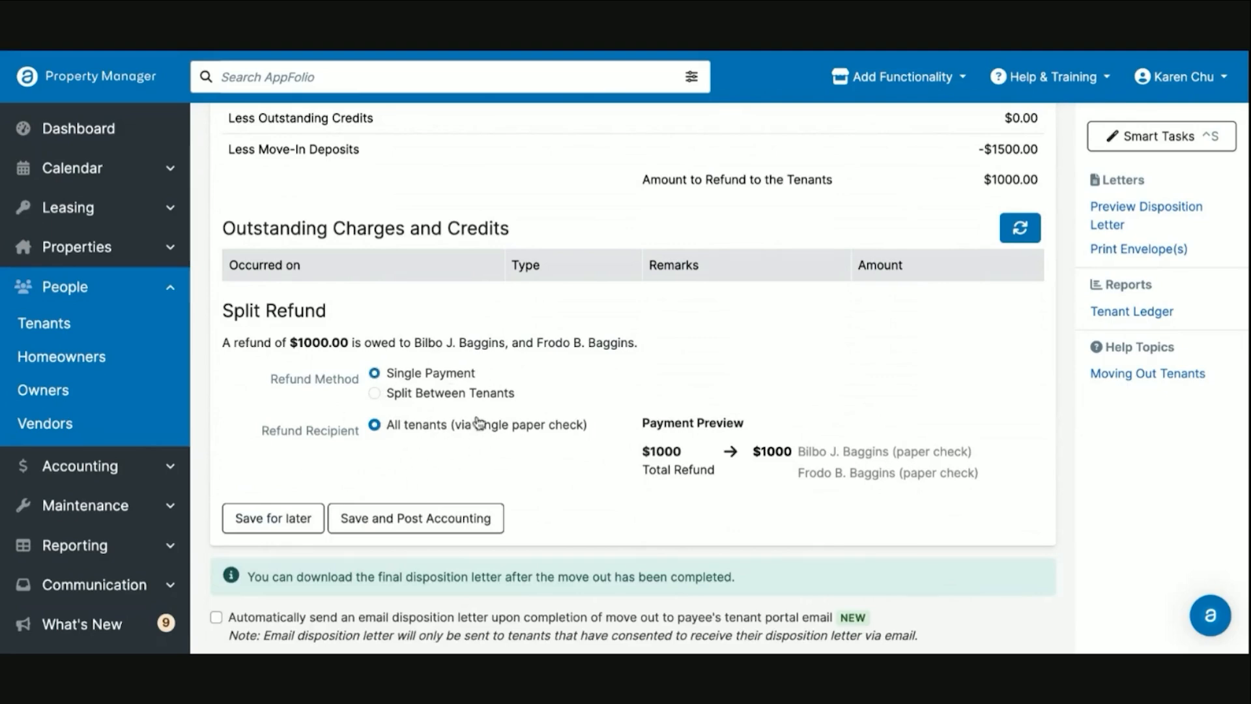
pyautogui.moveTo(444, 463)
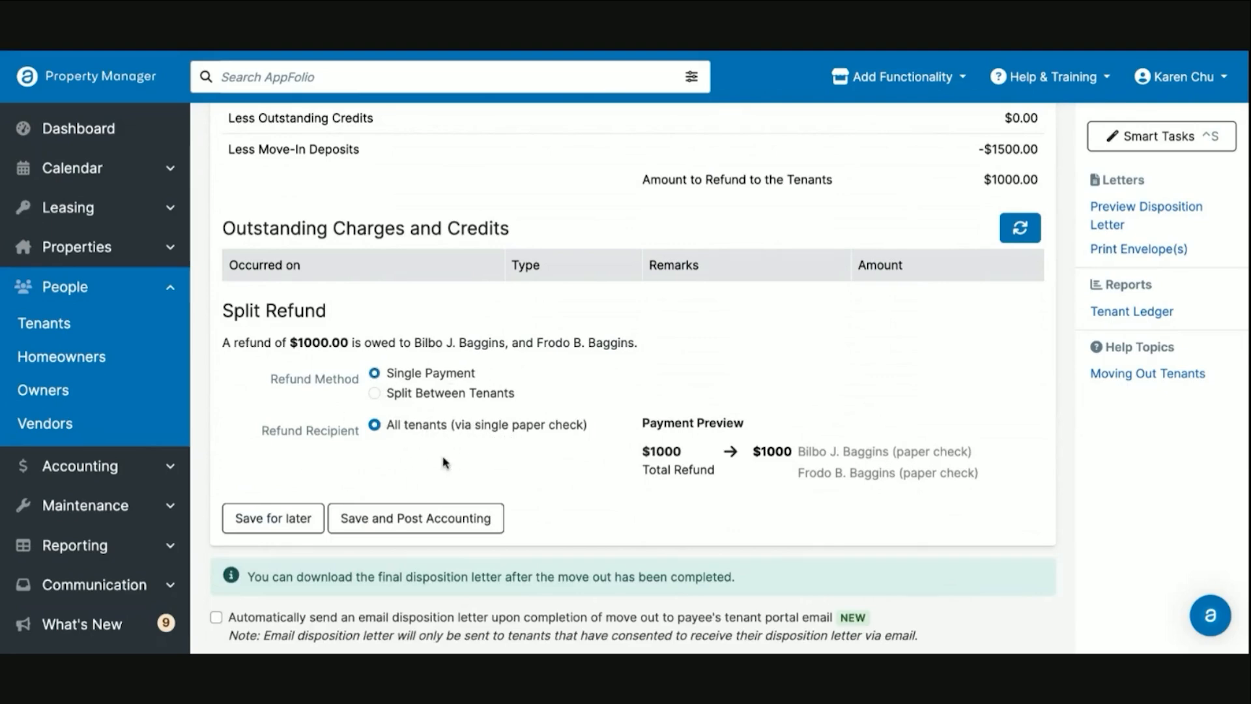
pyautogui.moveTo(415, 474)
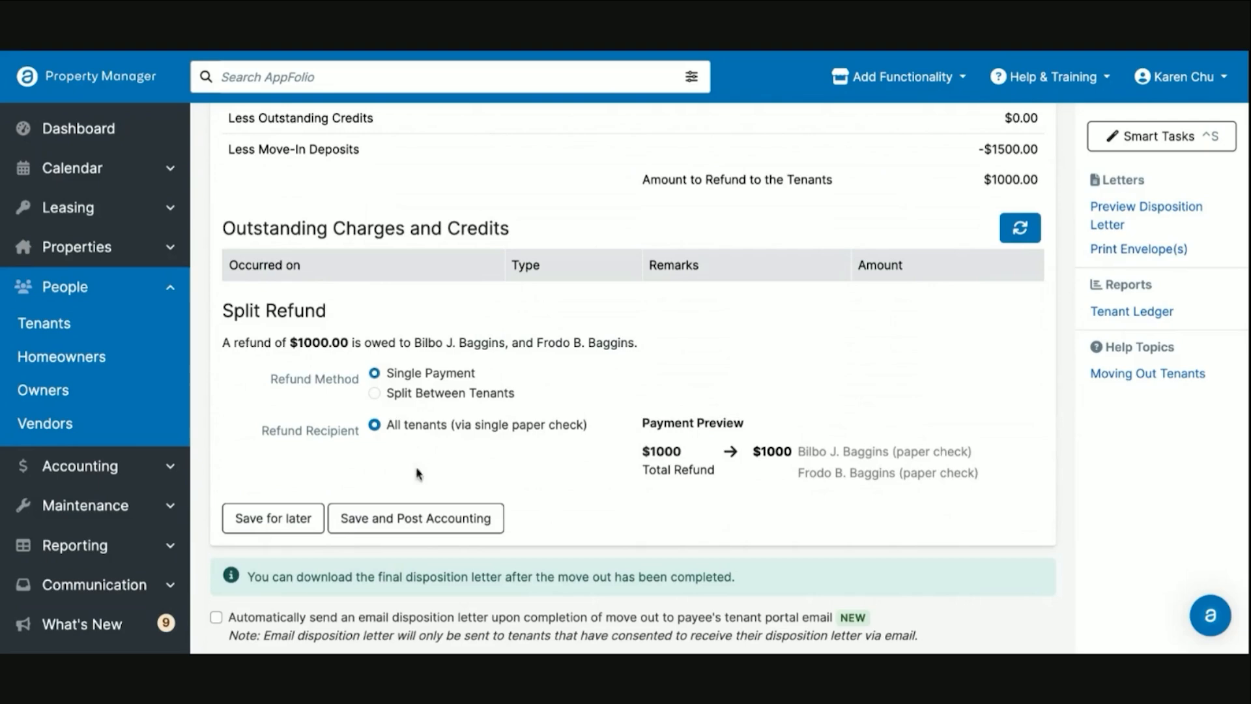
pyautogui.moveTo(458, 399)
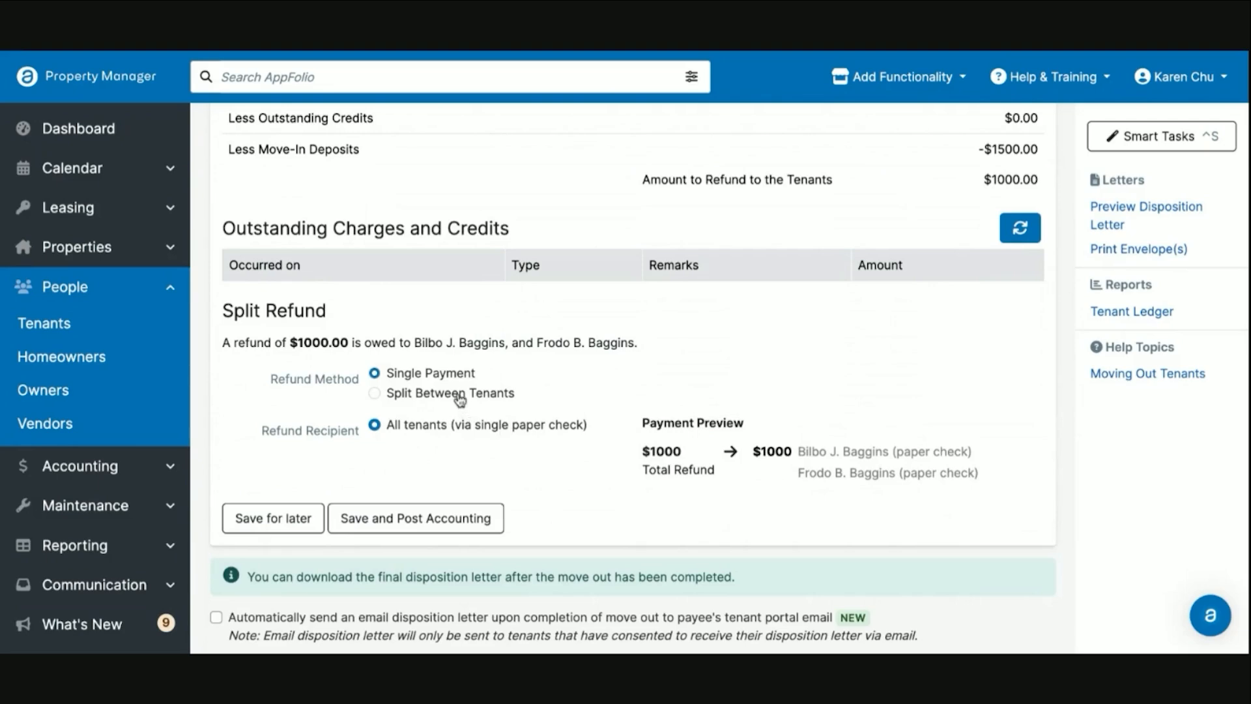
pyautogui.moveTo(406, 399)
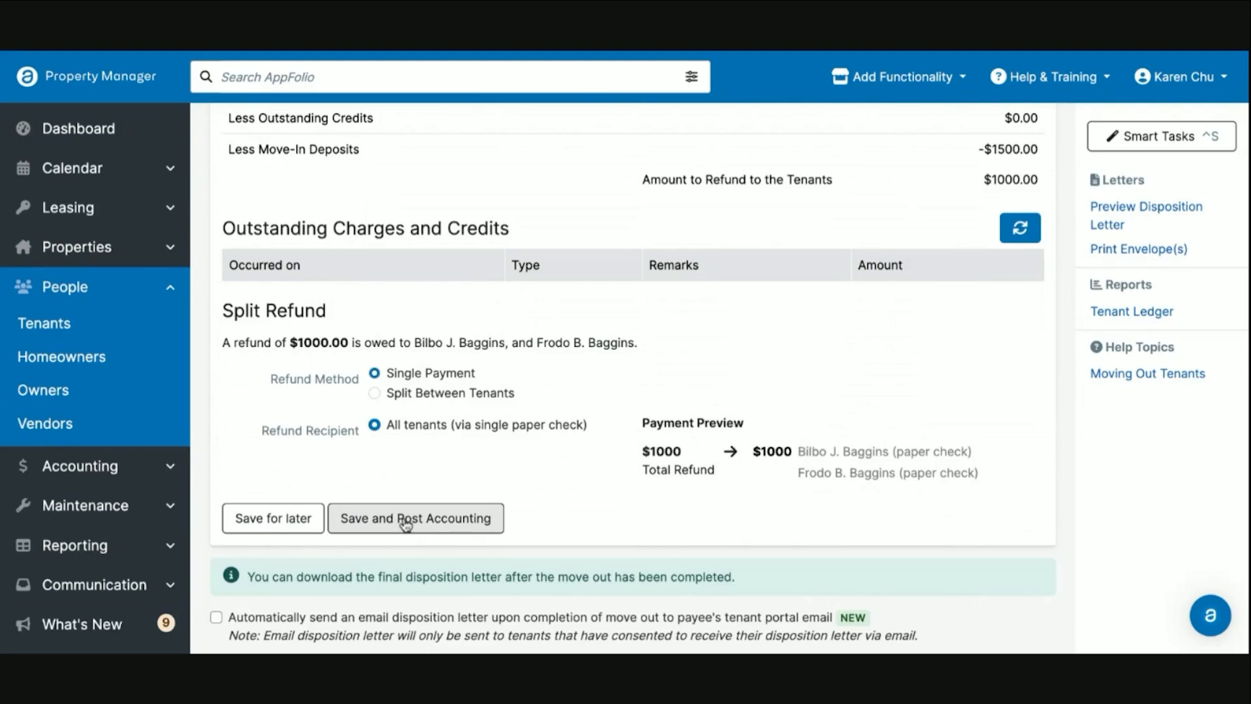
# - Post the move-out accounting and review the $1000.00 refund bill and $500.00 charge
pyautogui.click(415, 518)
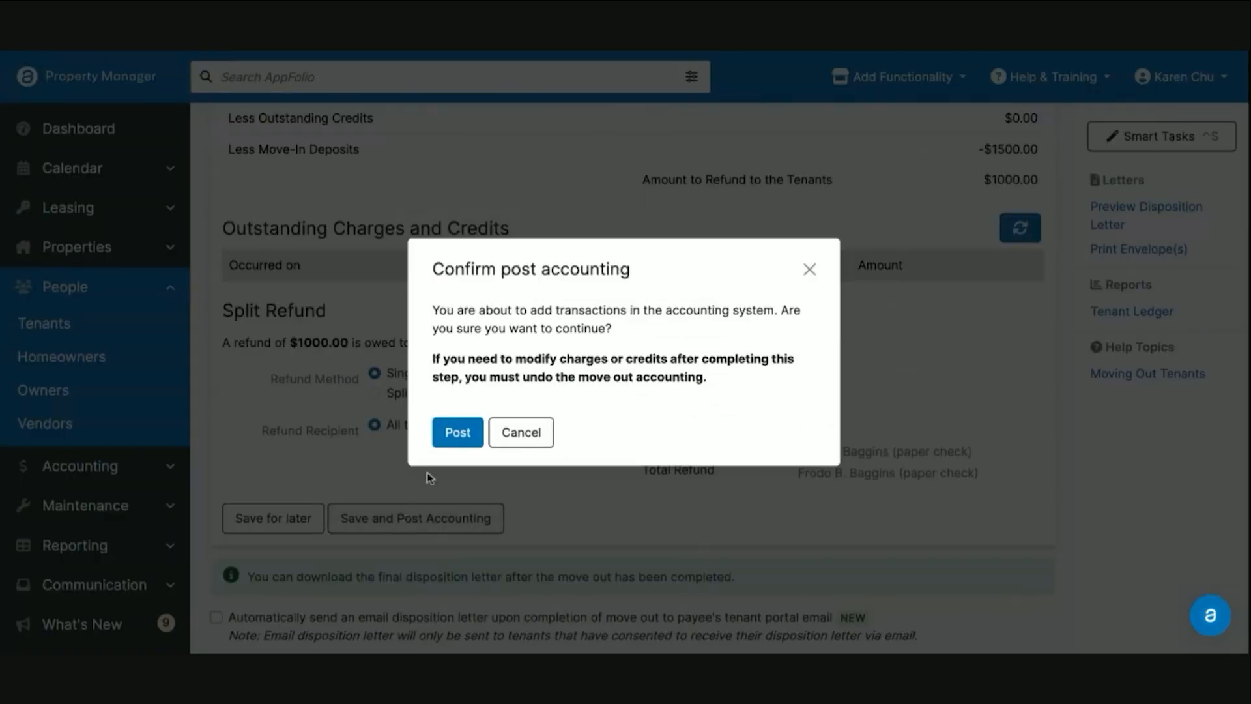
pyautogui.click(456, 432)
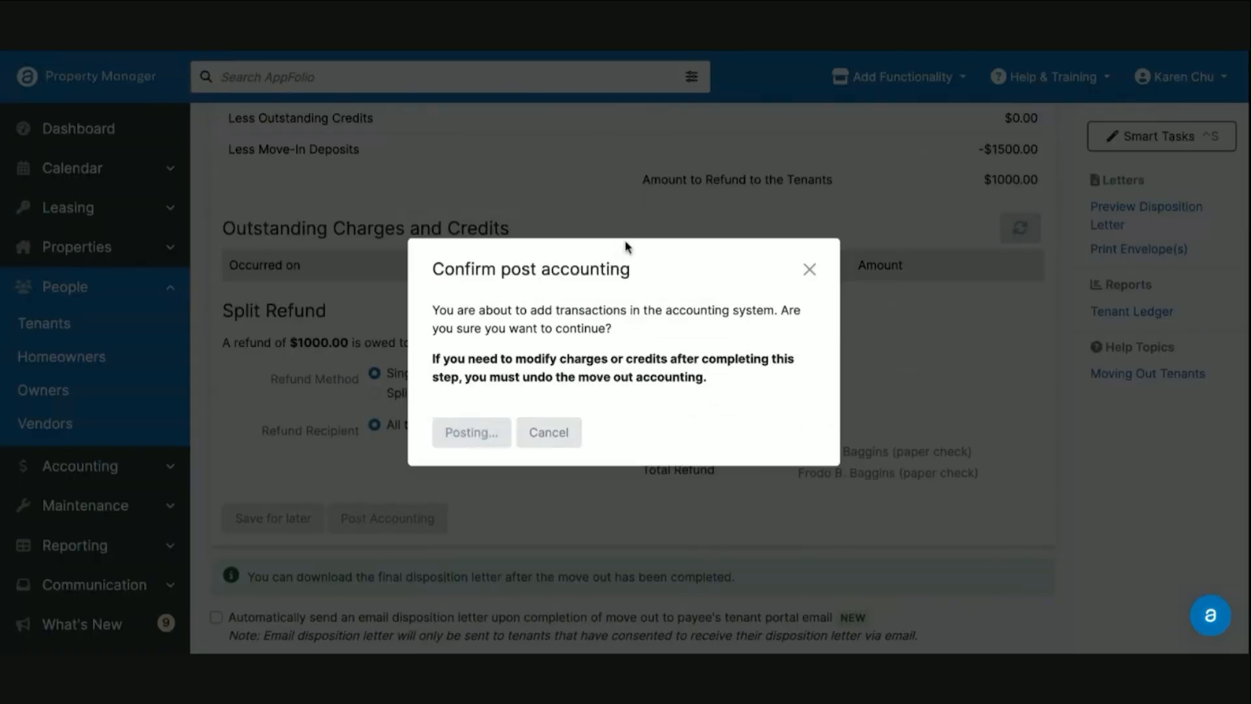
pyautogui.click(470, 431)
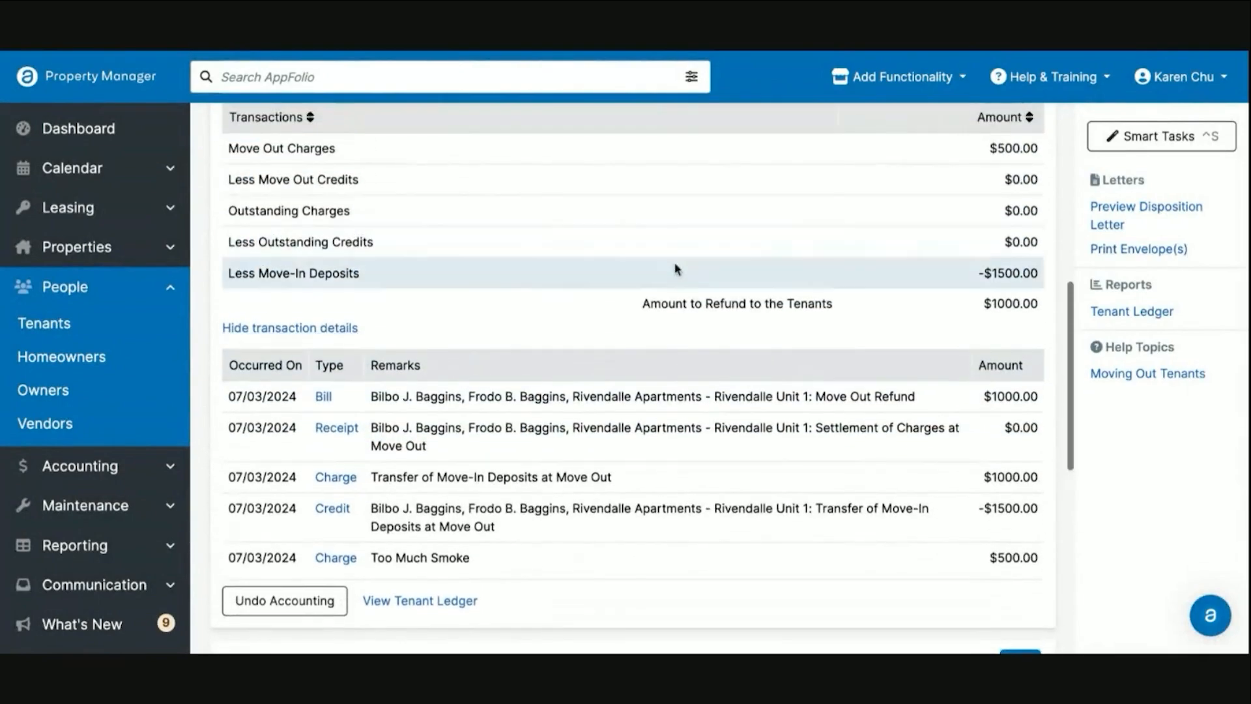
pyautogui.scroll(-3)
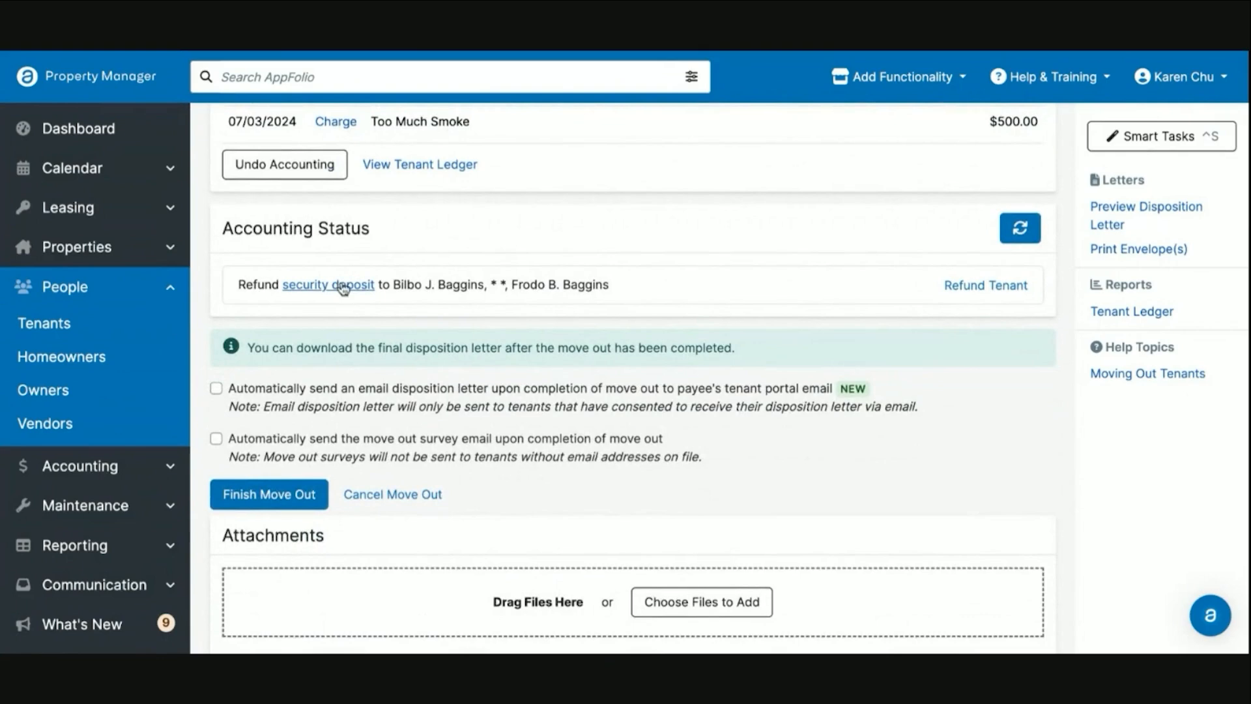
pyautogui.moveTo(343, 289)
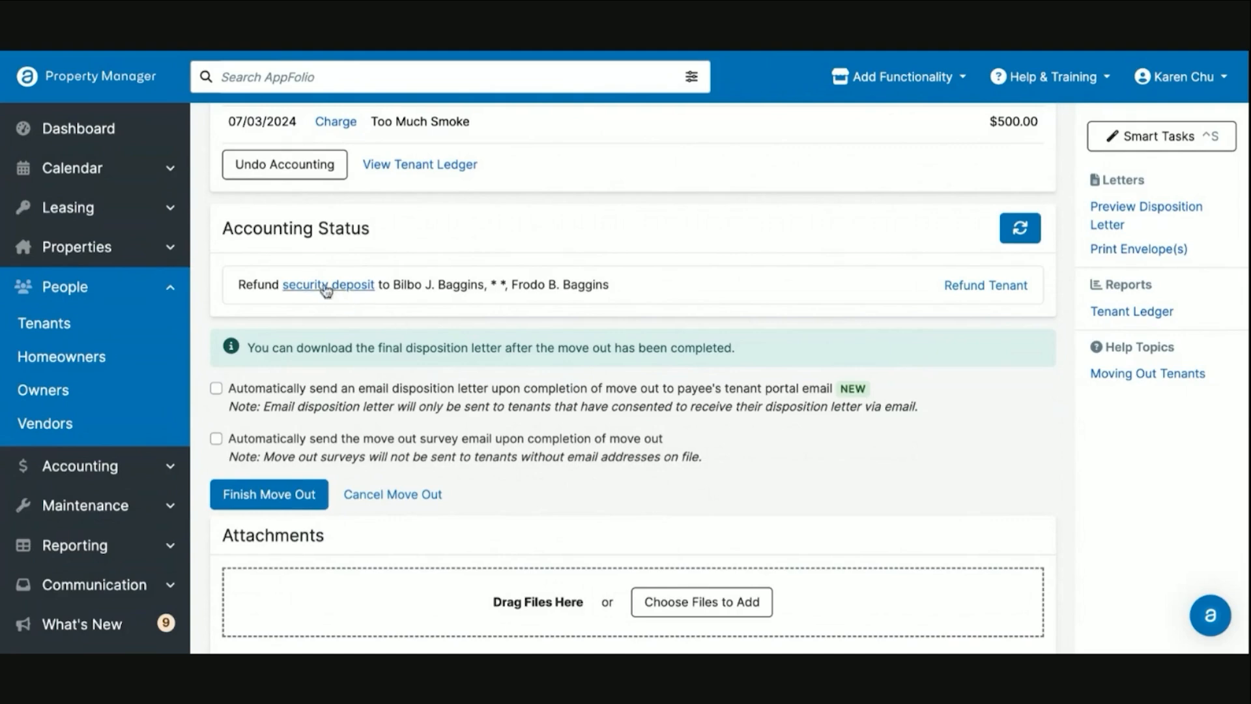
pyautogui.moveTo(985, 284)
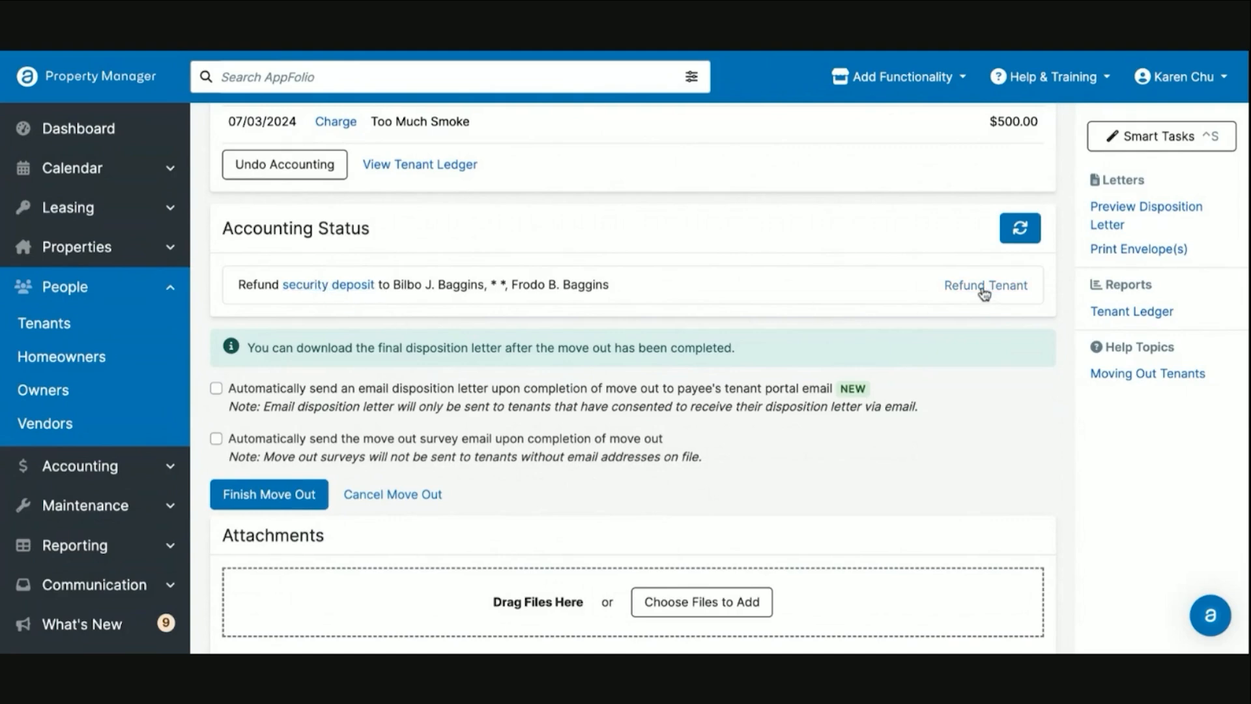
pyautogui.moveTo(673, 209)
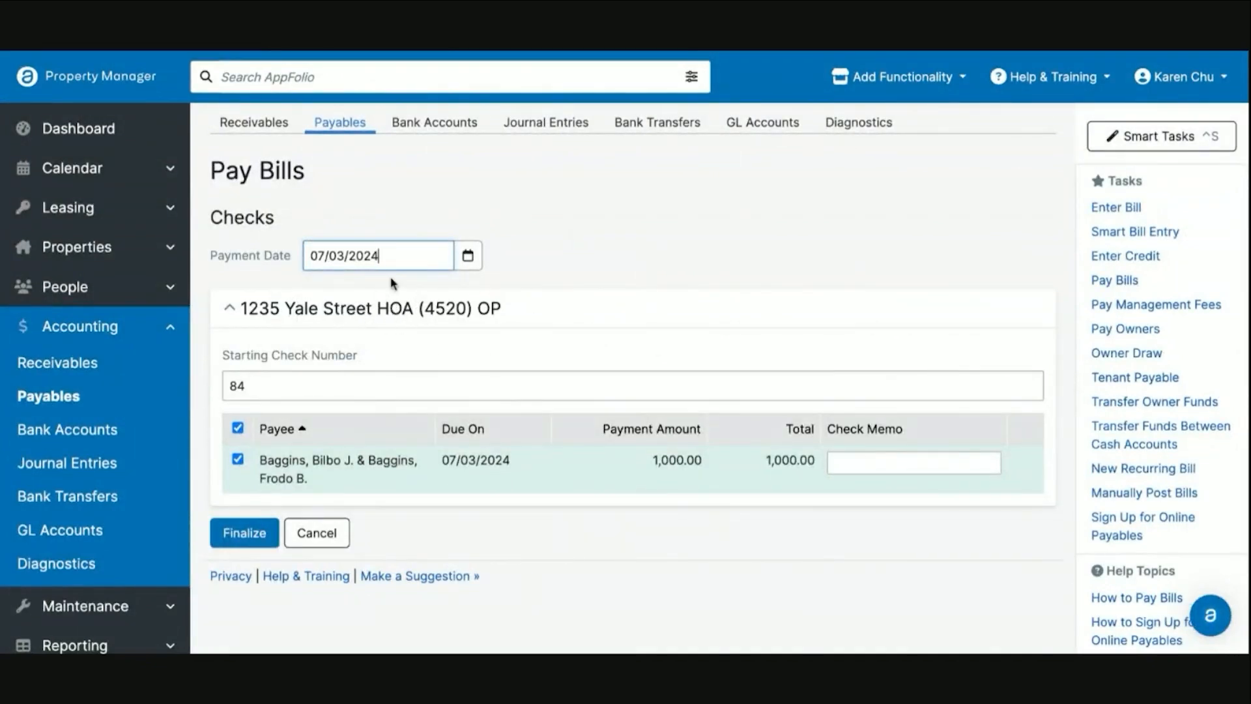
# - Date the $1000.00 refund check 08/31/2024, finalize it, and accept future-month posting
pyautogui.write('0831')
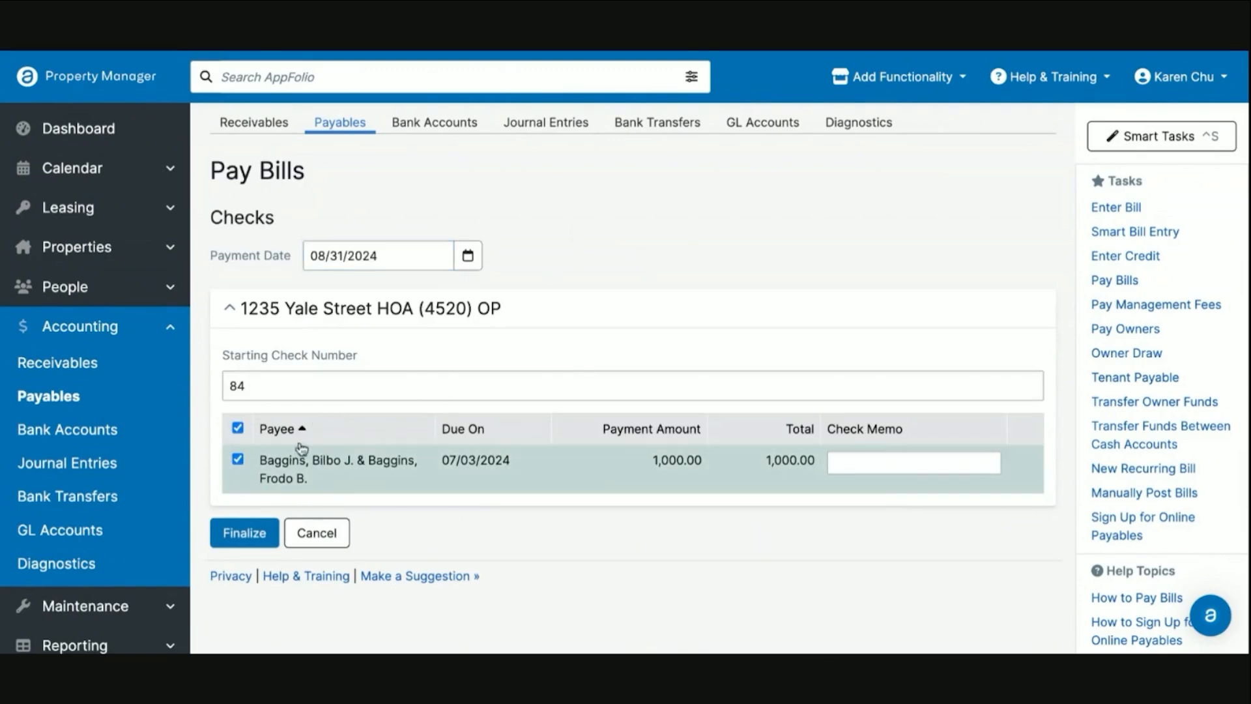
pyautogui.click(245, 532)
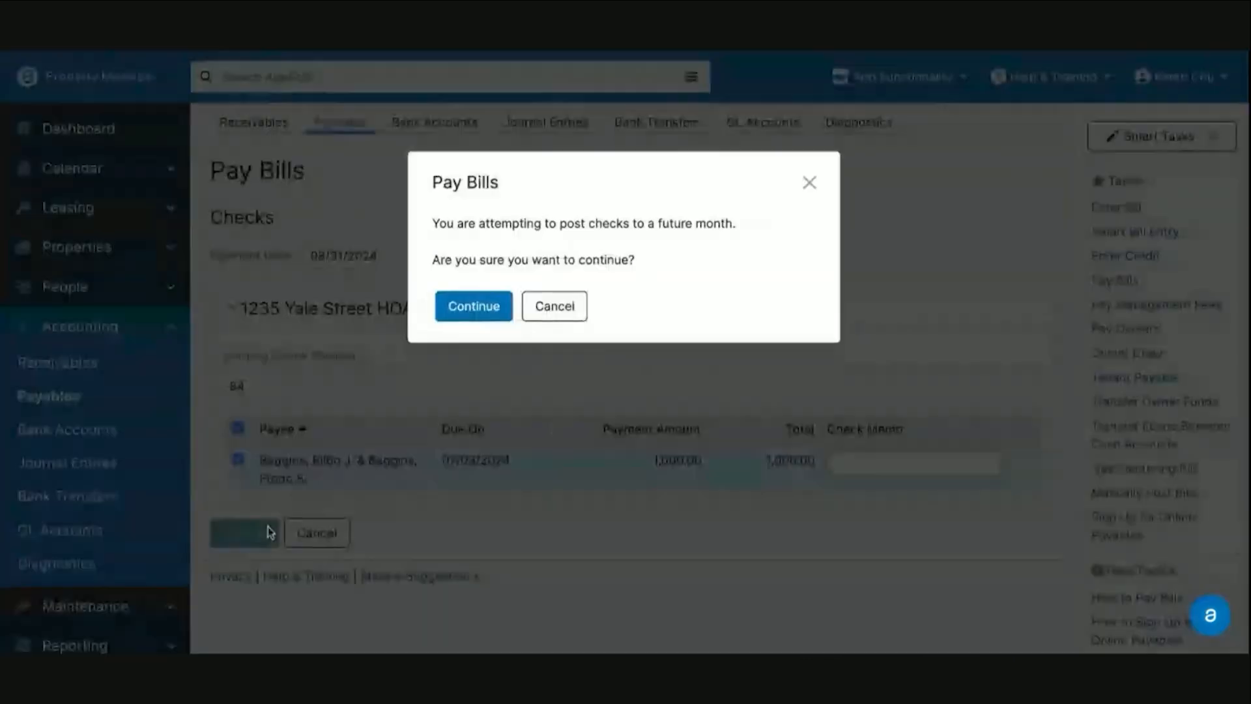
pyautogui.click(472, 306)
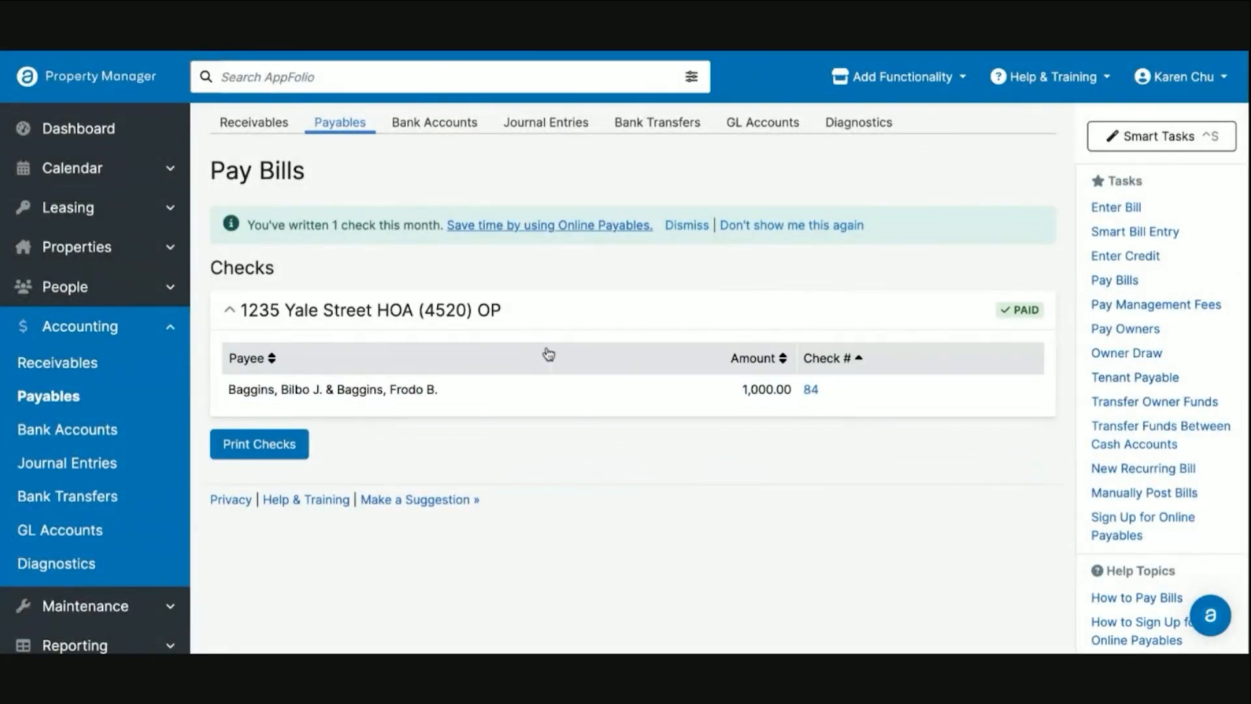
pyautogui.moveTo(338, 251)
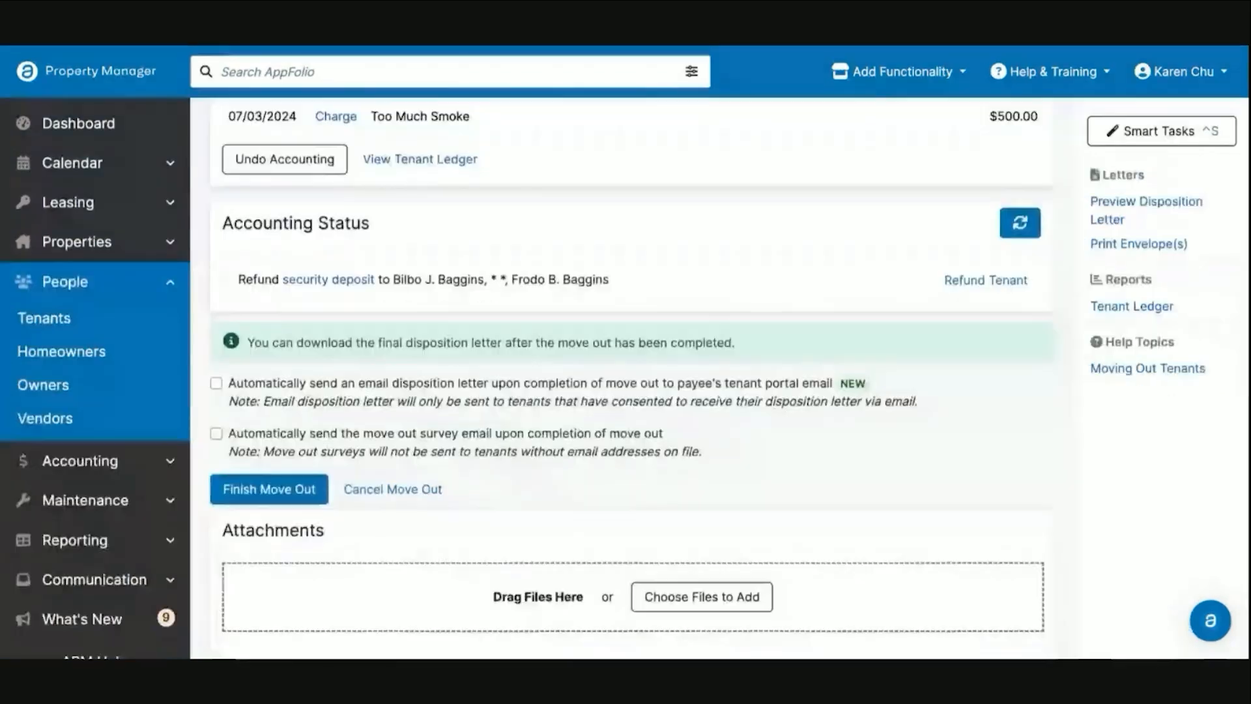
# - Refresh the accounting status and review the refund marked completed on 08/31/2024
pyautogui.click(268, 488)
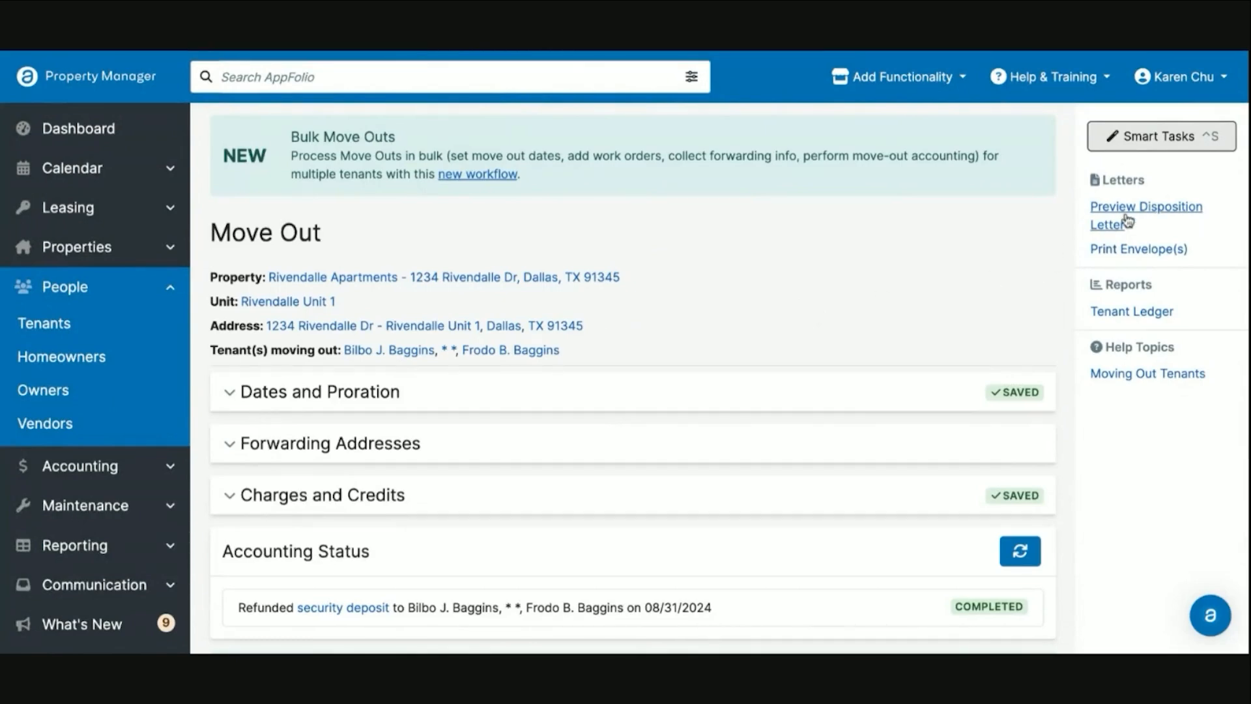
pyautogui.scroll(-3)
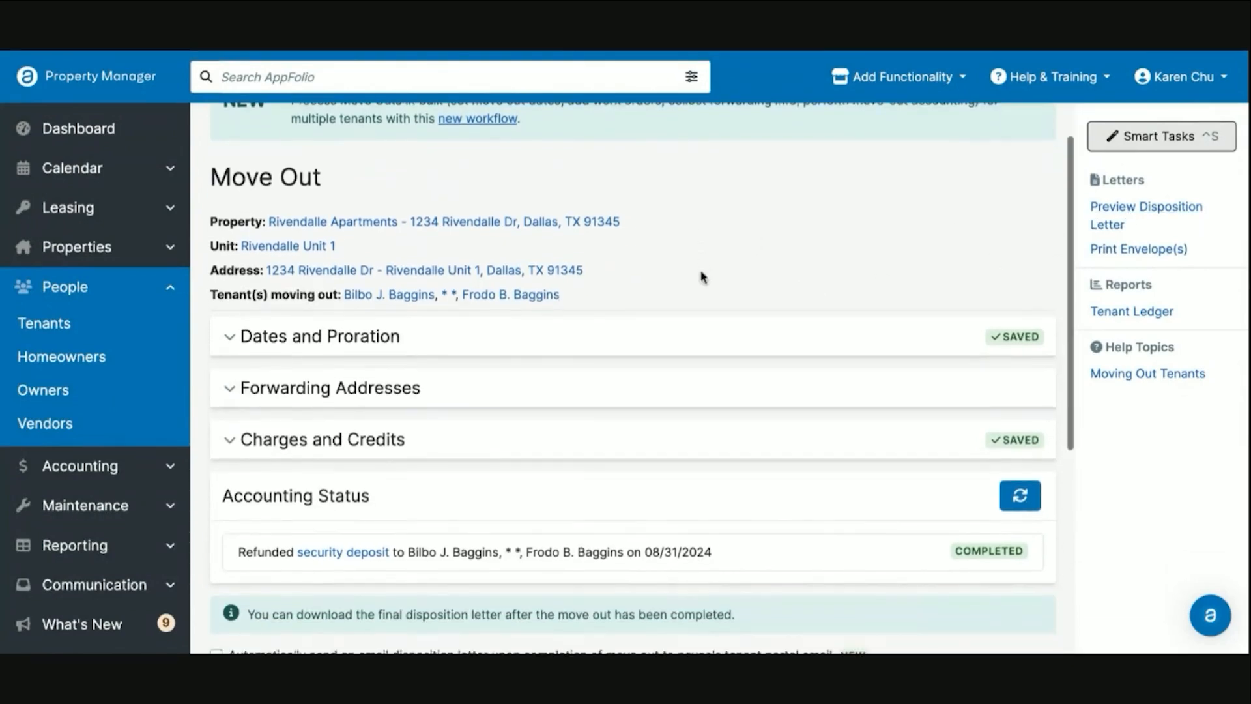
pyautogui.scroll(-3)
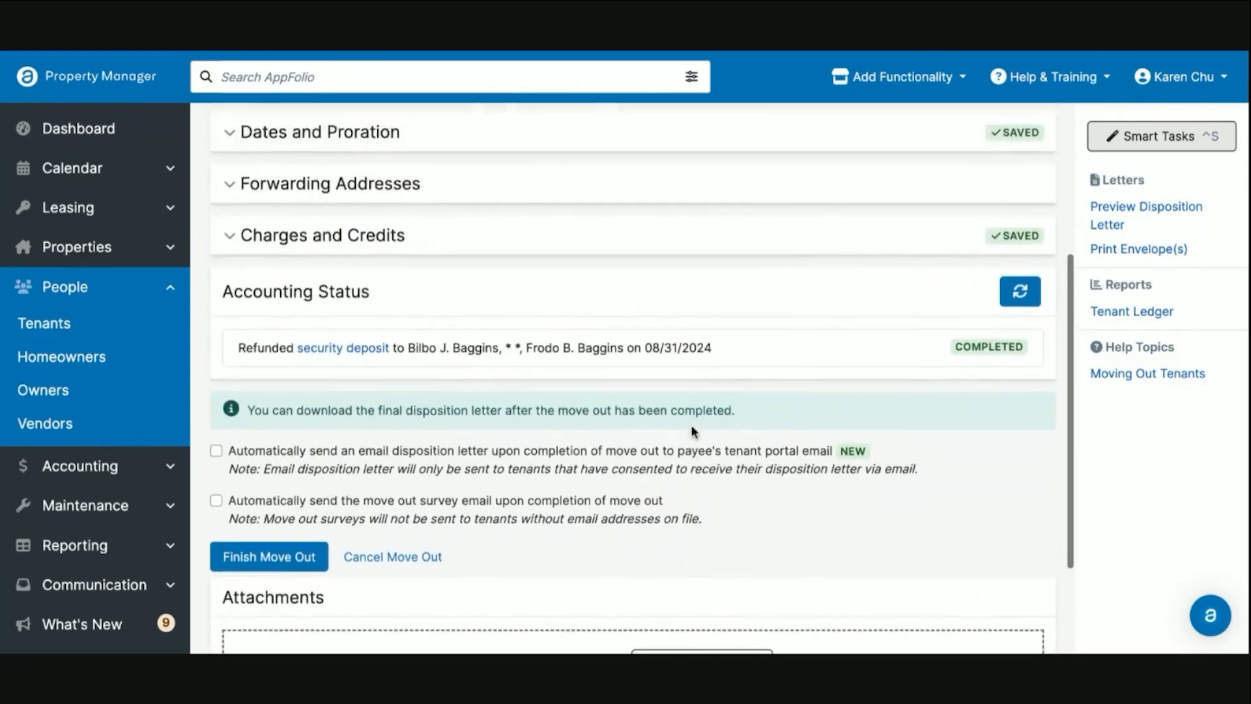
pyautogui.scroll(3)
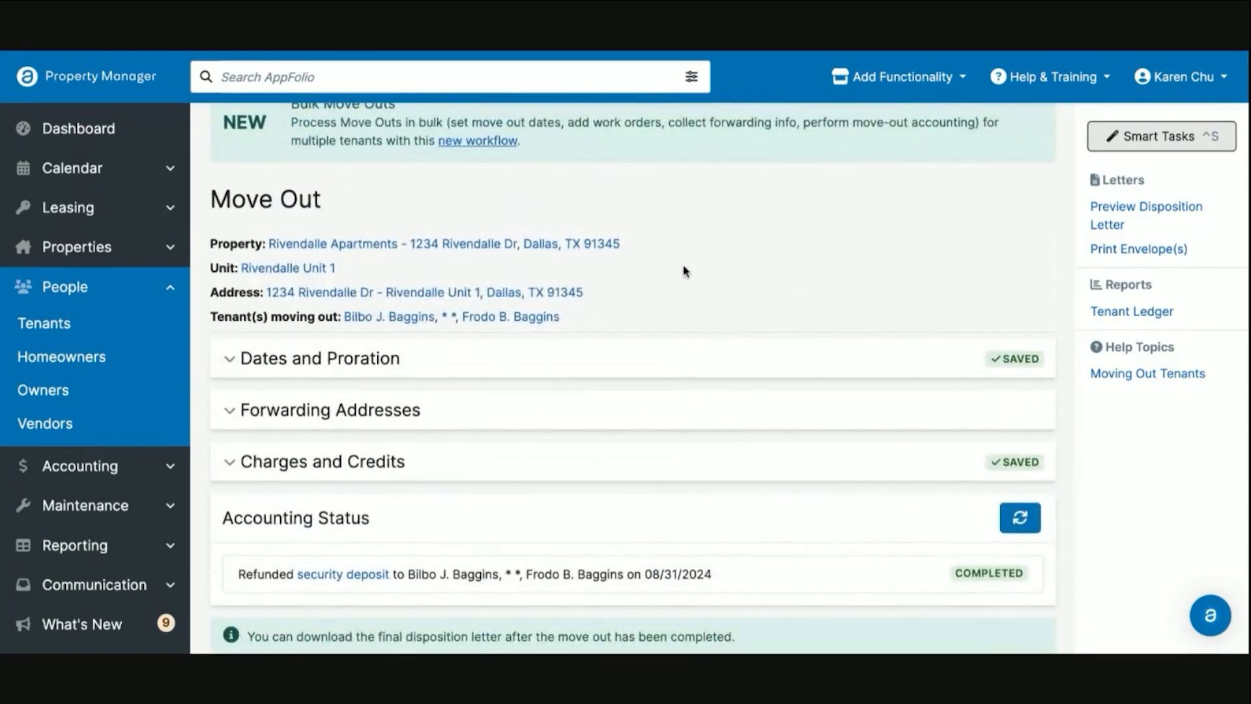
pyautogui.scroll(-3)
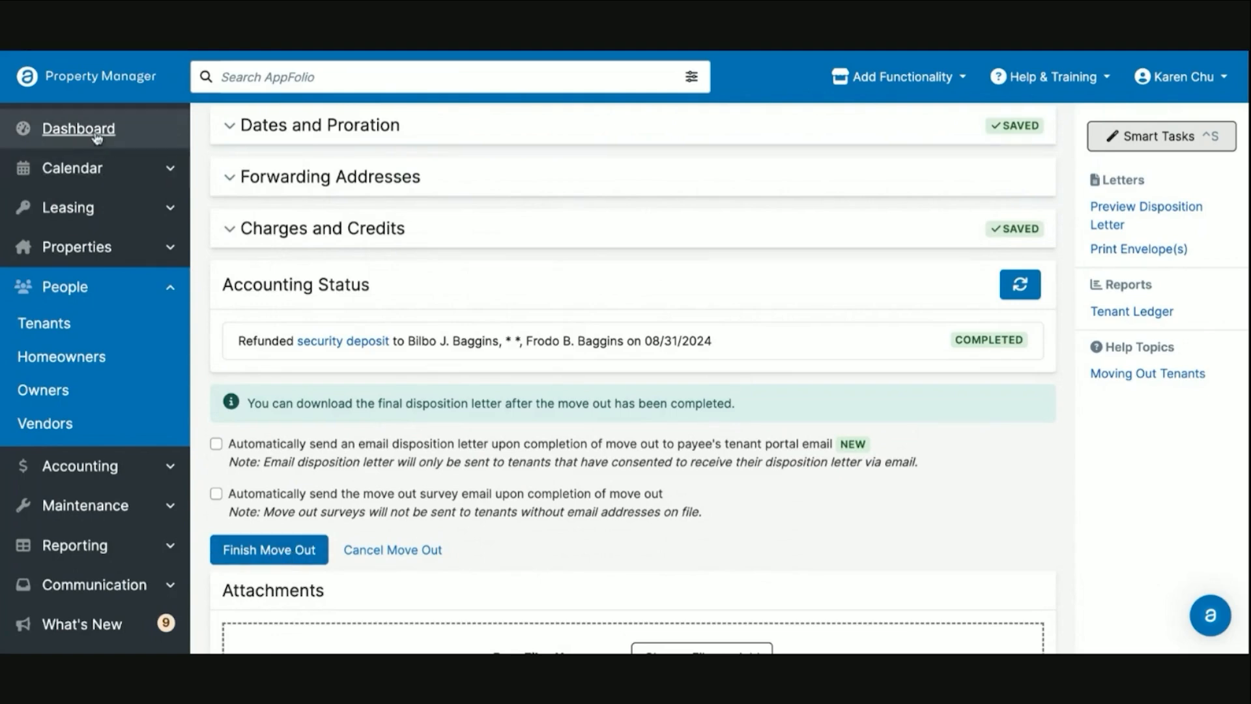
pyautogui.click(78, 129)
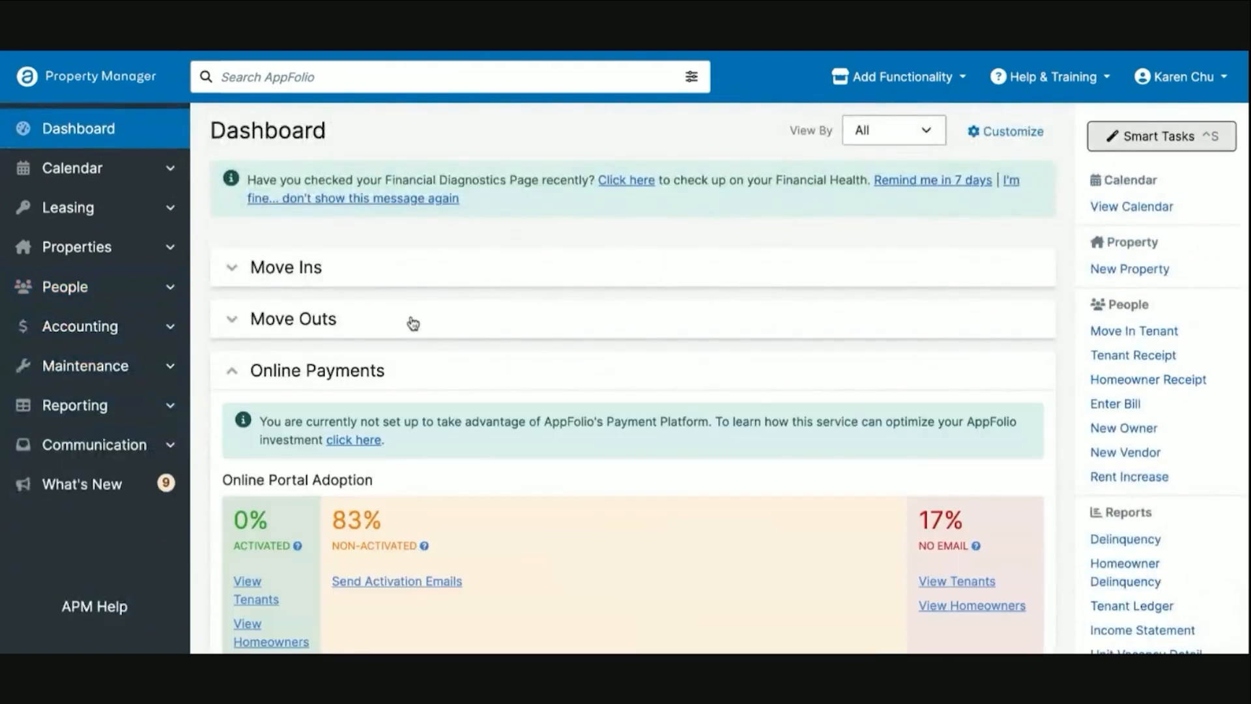
pyautogui.click(293, 319)
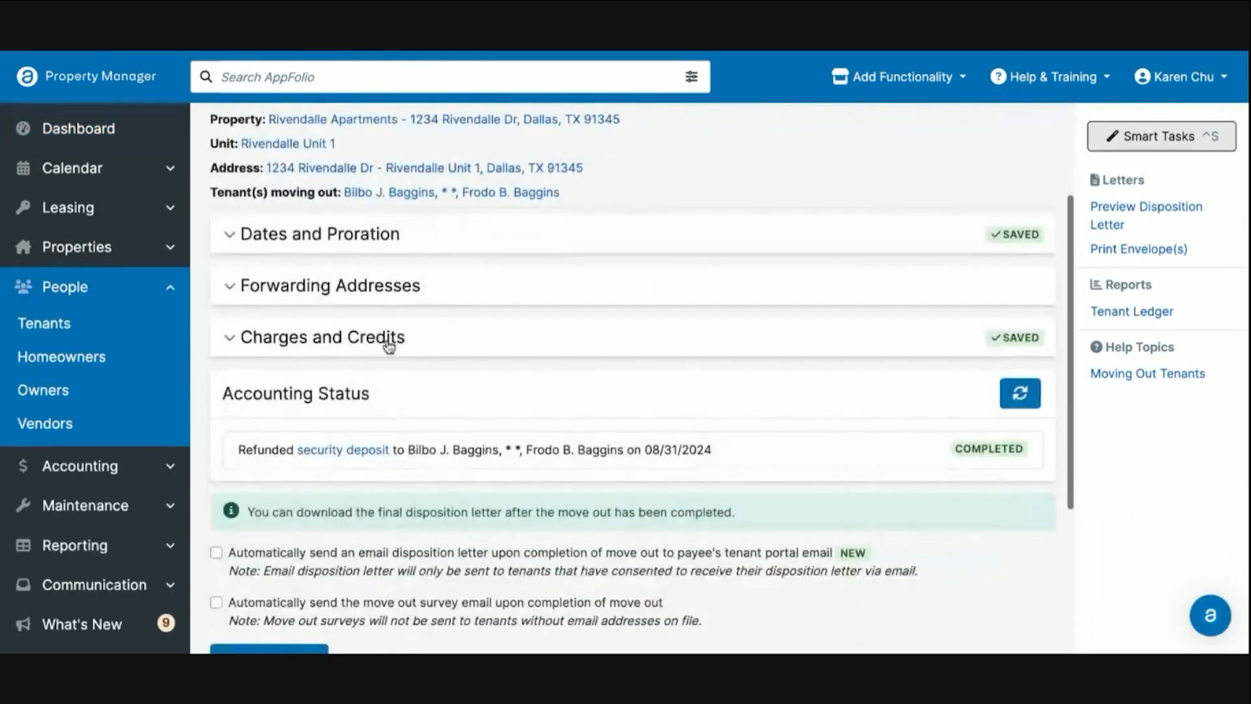
# - Finish the move-out despite missing forwarding addresses and review the tenant record
pyautogui.scroll(-3)
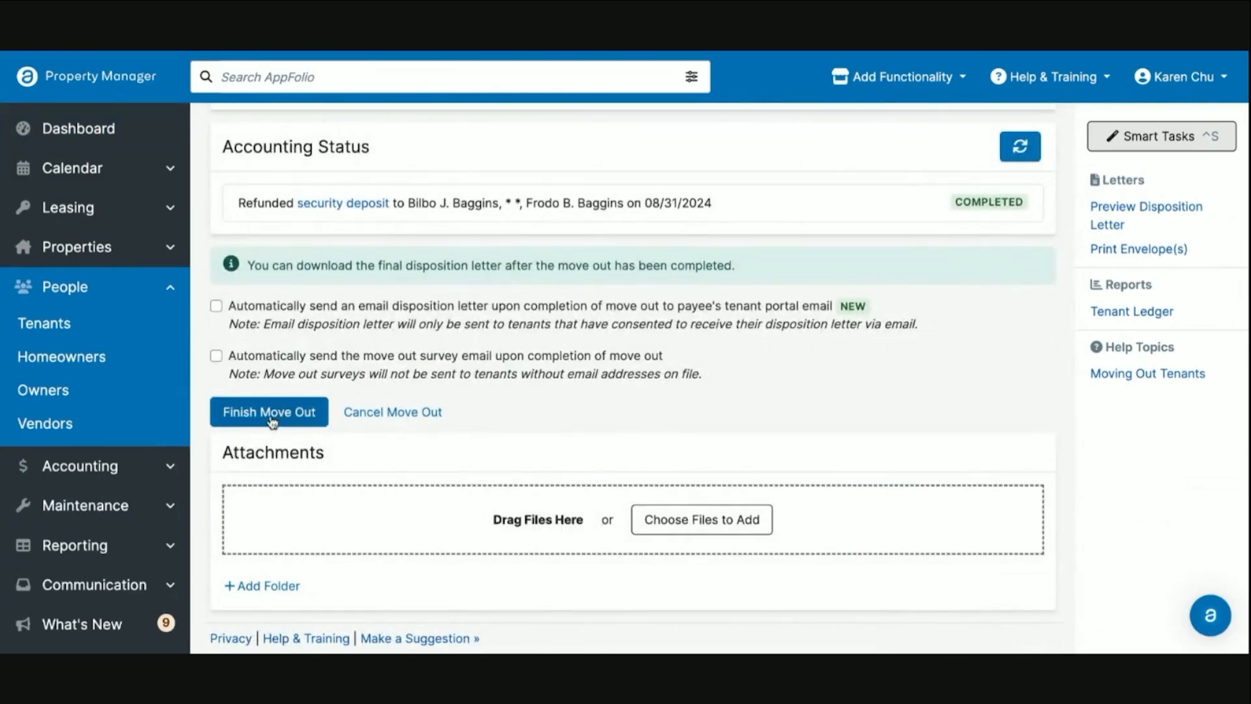
pyautogui.click(267, 411)
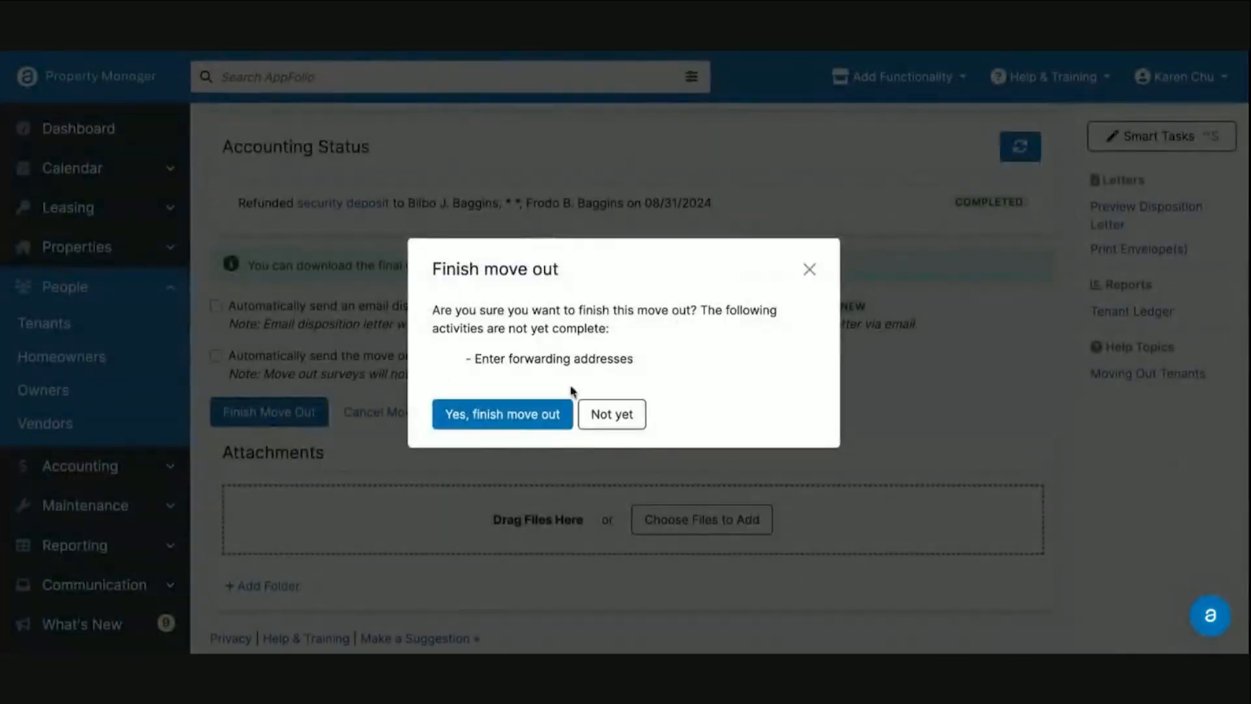
pyautogui.click(501, 413)
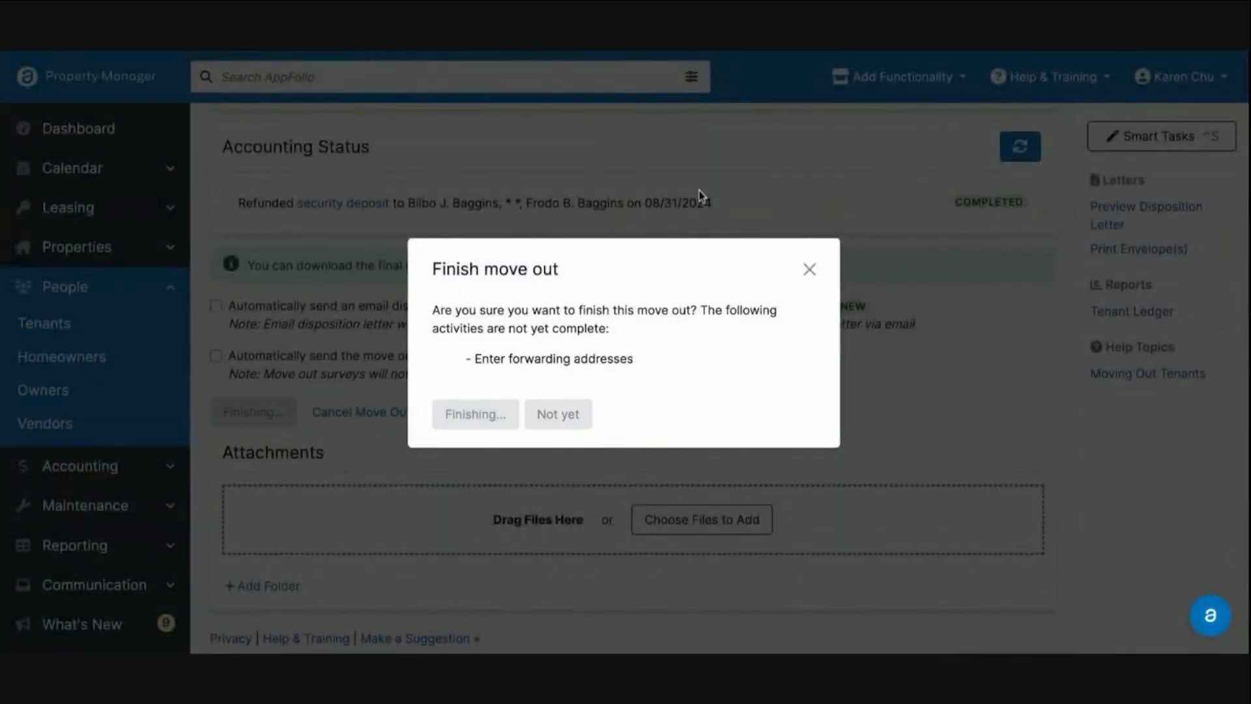
pyautogui.click(475, 413)
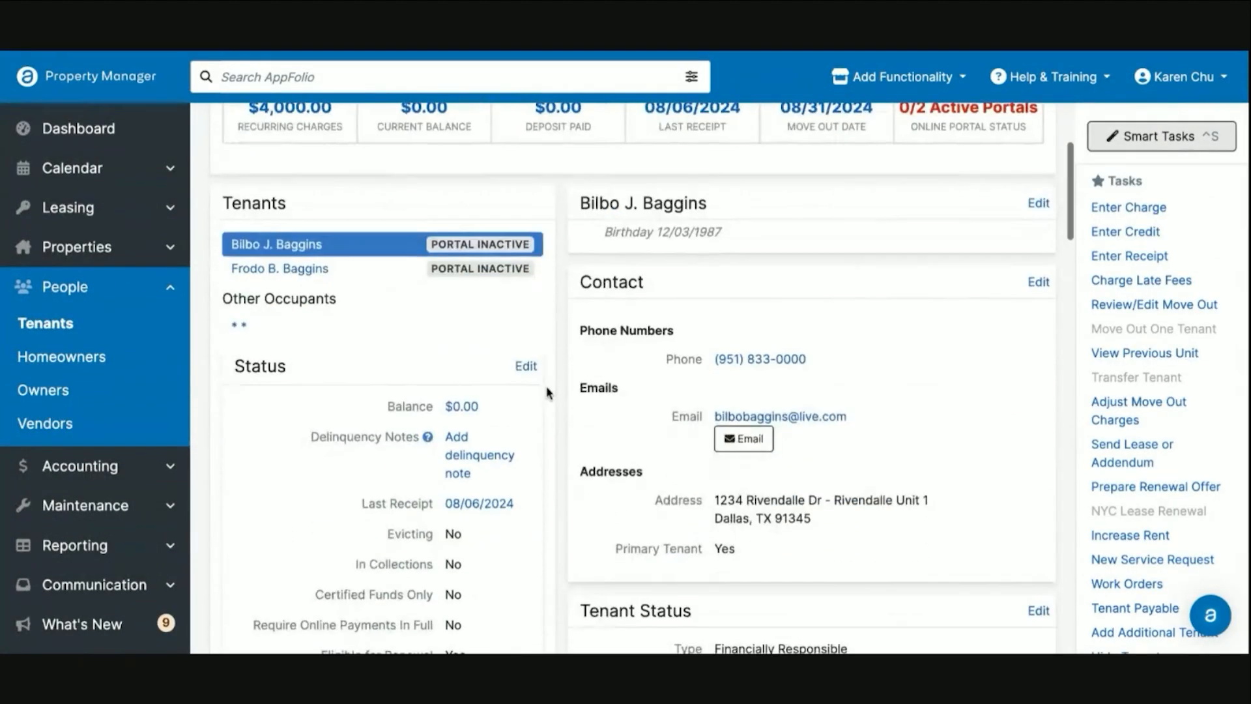
pyautogui.scroll(-3)
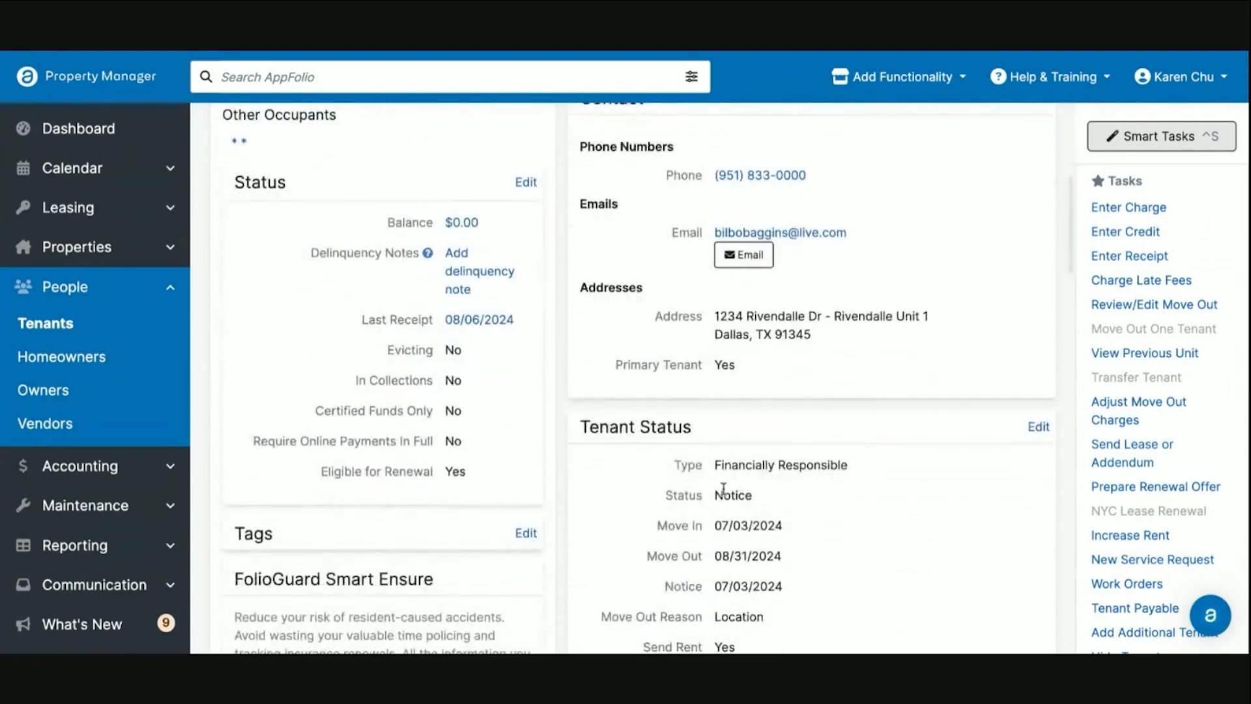